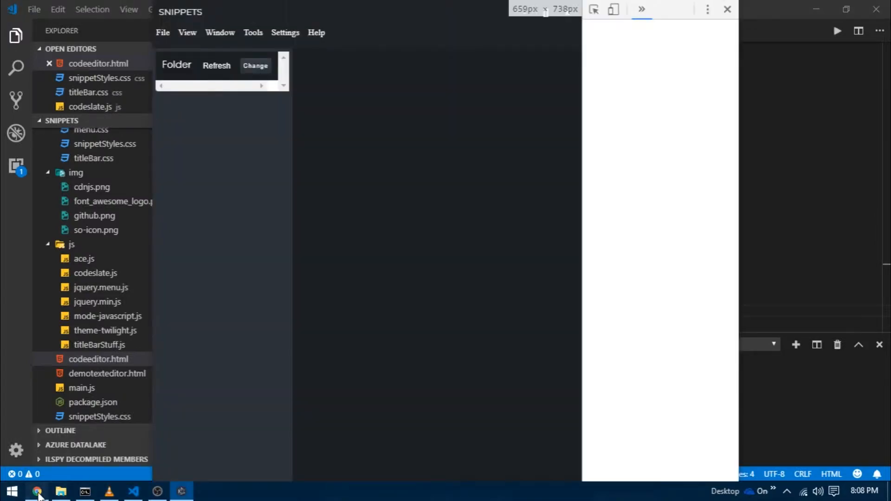
Switch to Chrome and scroll through the Ace Embedding Guide's sample HTML.
left_click(37, 491)
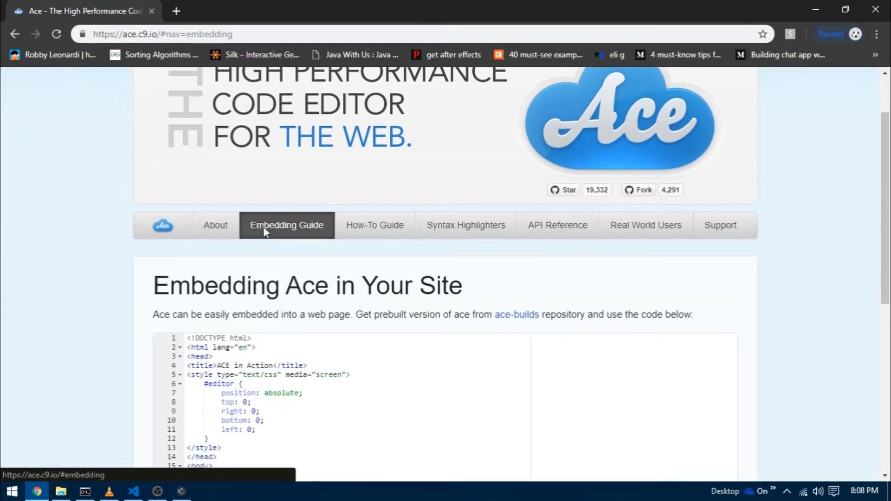
scroll("down", 3)
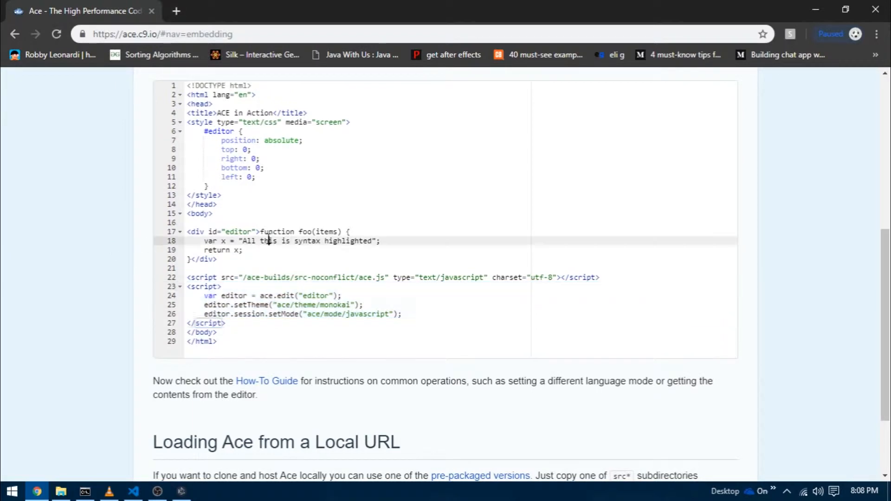
scroll("up", 3)
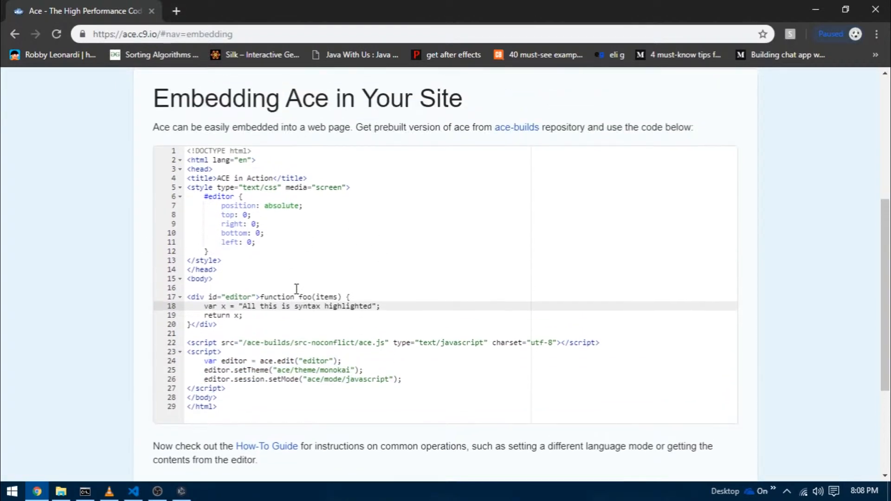
mouse_move(225, 272)
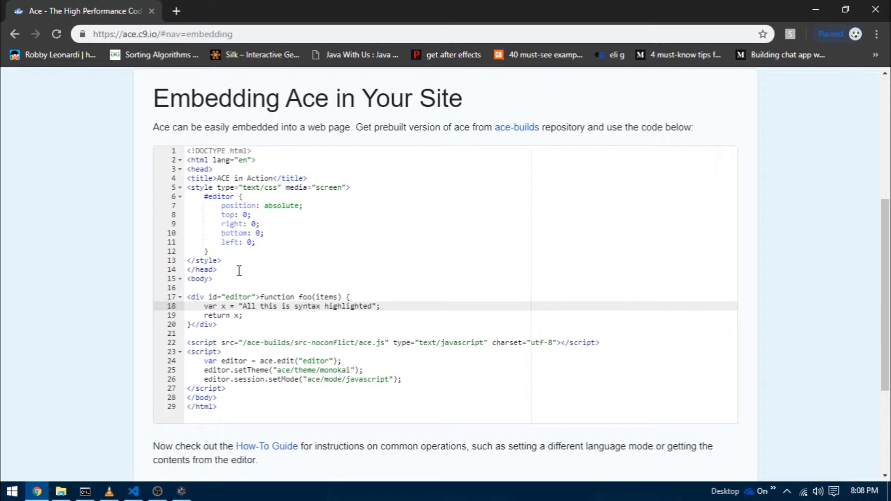
mouse_move(407, 201)
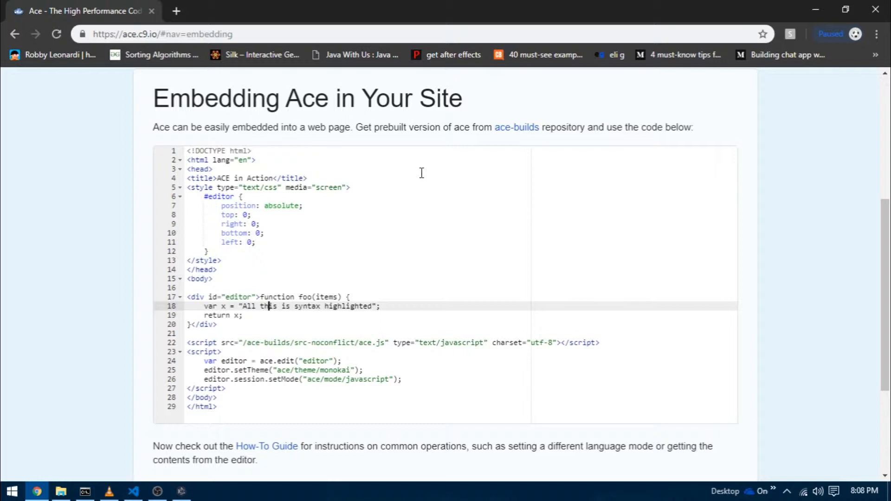
mouse_move(62, 189)
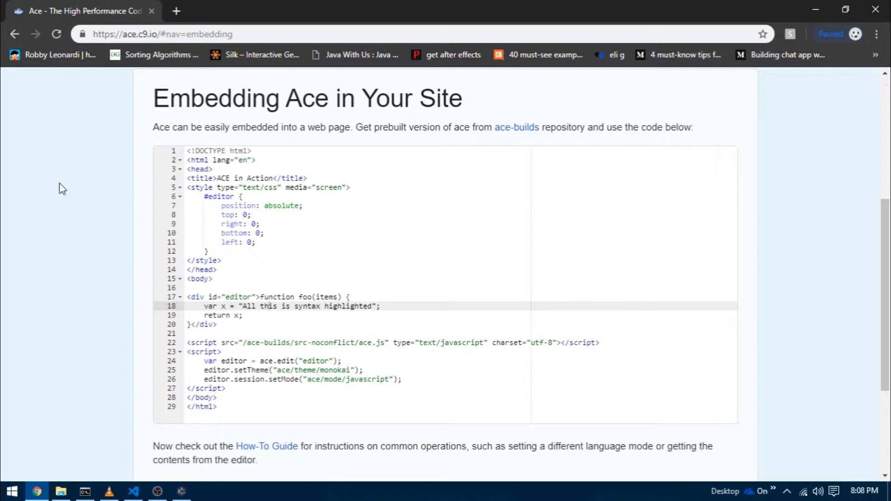
mouse_move(200, 251)
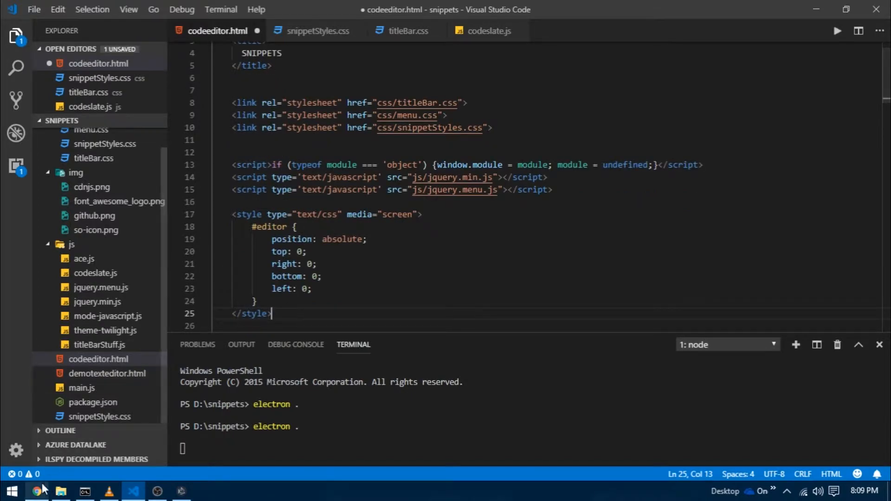
Copy Ace's #editor div and setup script from the guide into codeeditor.html.
left_click(36, 491)
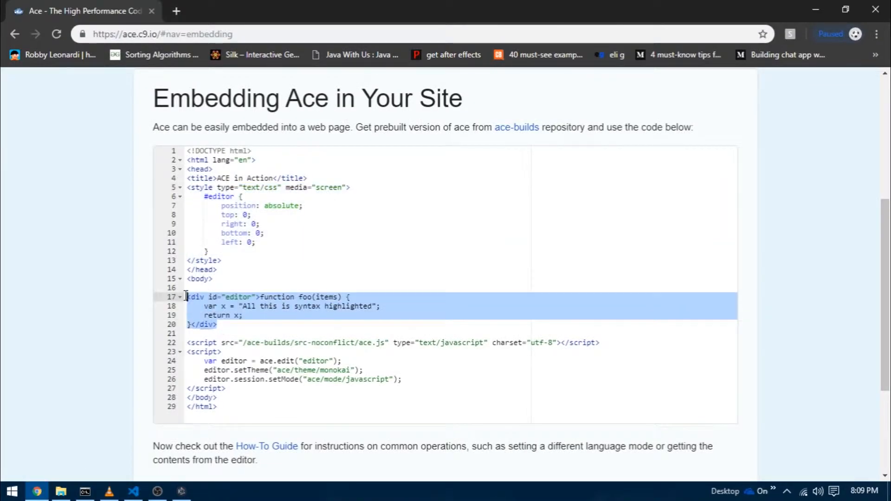
left_click(134, 492)
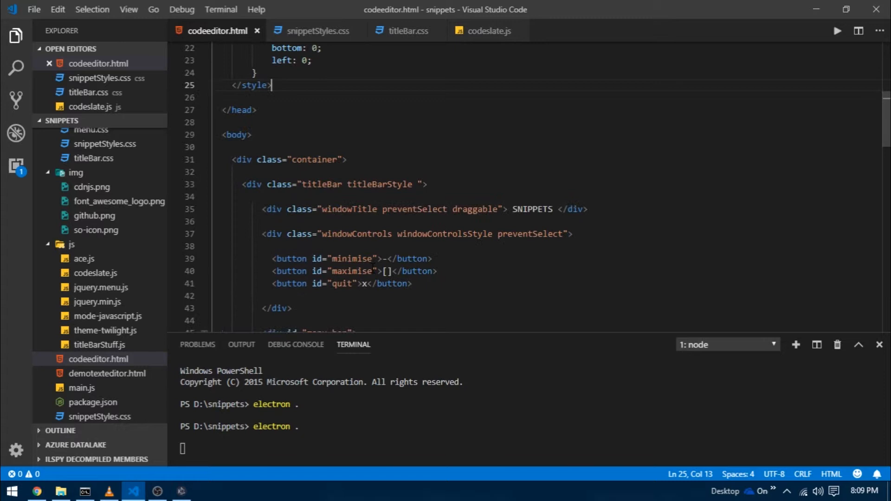
scroll("down", 3)
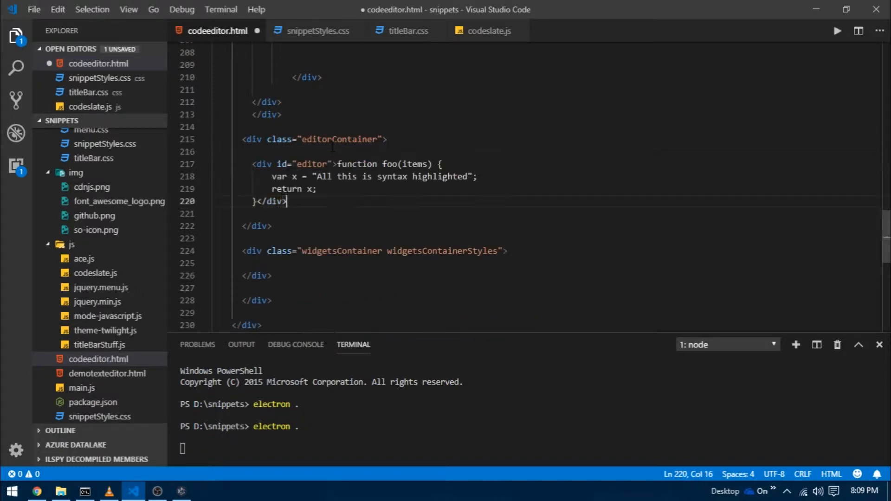
left_click(36, 492)
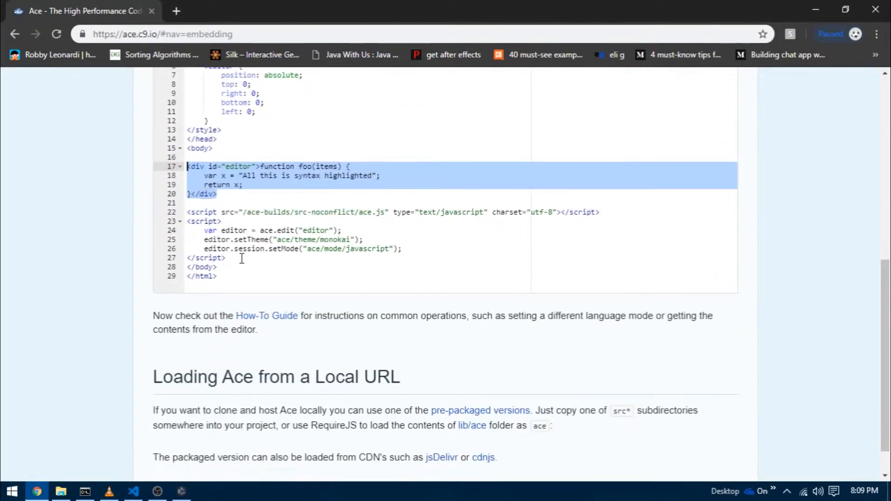
key("alt+tab")
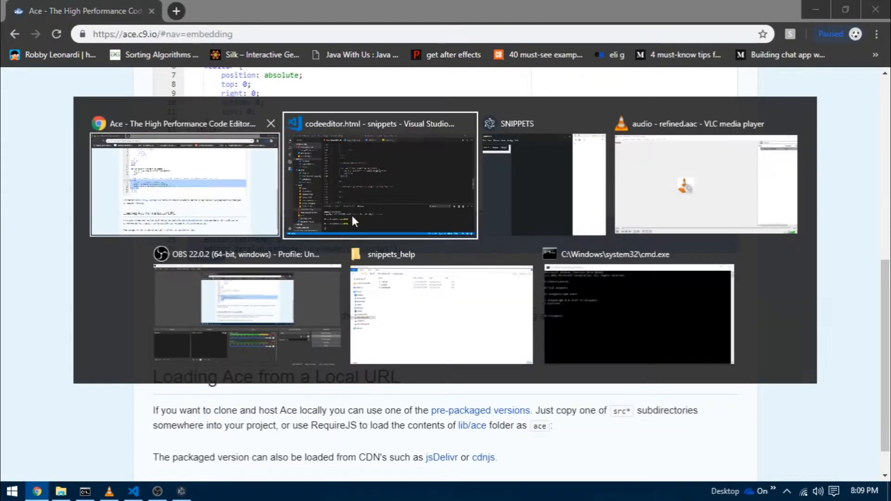
left_click(380, 176)
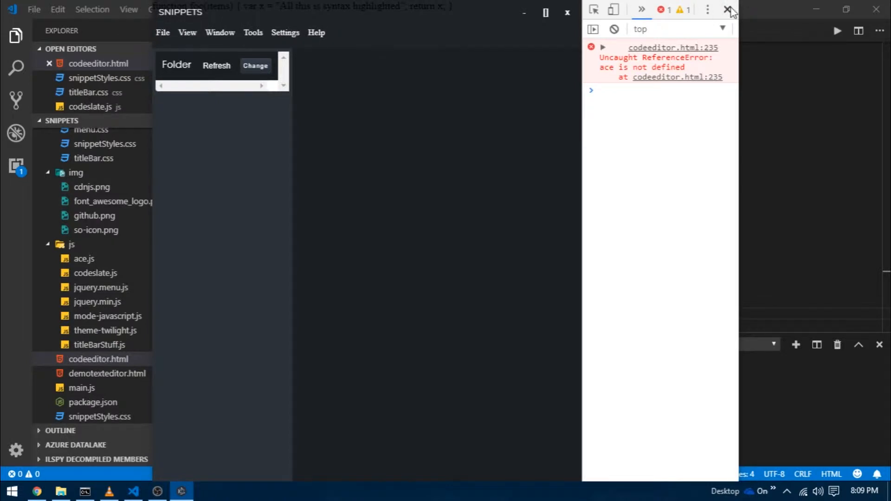
Close the Snippets DevTools pane and scroll Chrome's Ace guide back to the ace.js include.
left_click(732, 10)
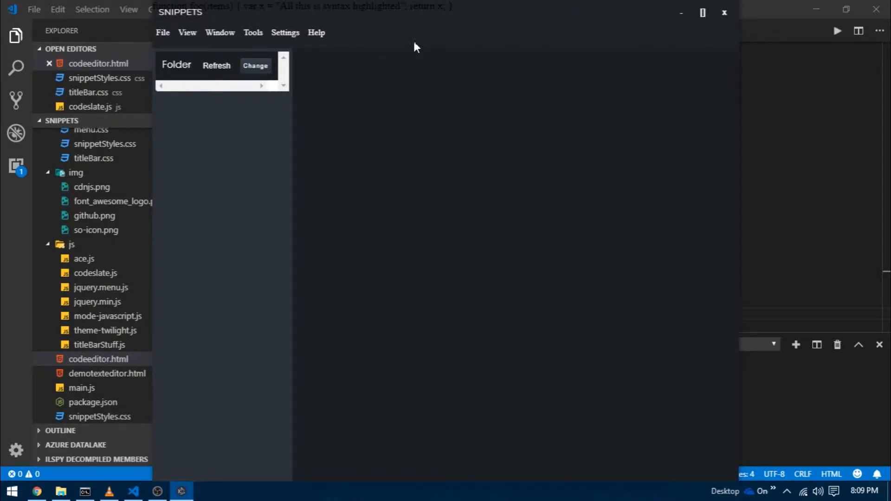
mouse_move(442, 10)
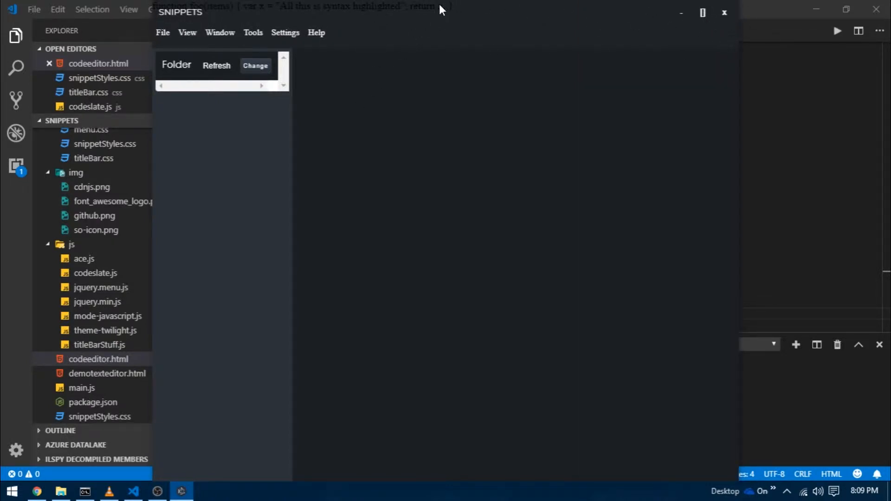
left_click(36, 491)
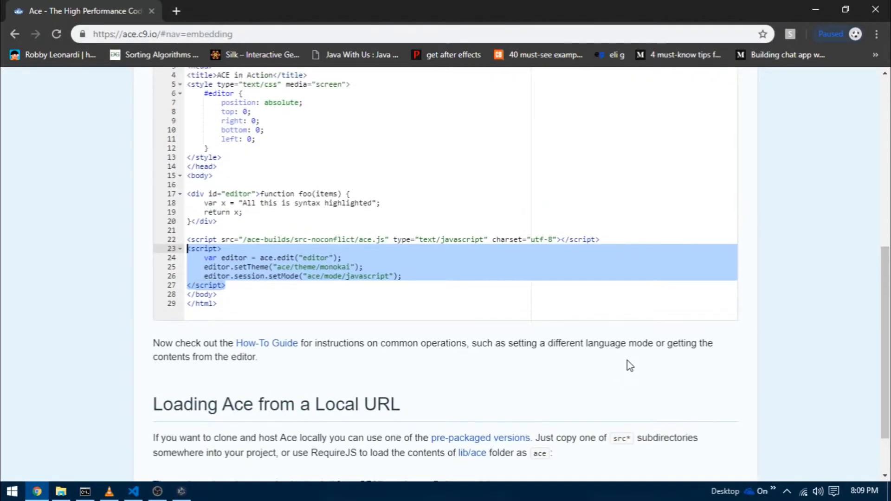
scroll("up", 3)
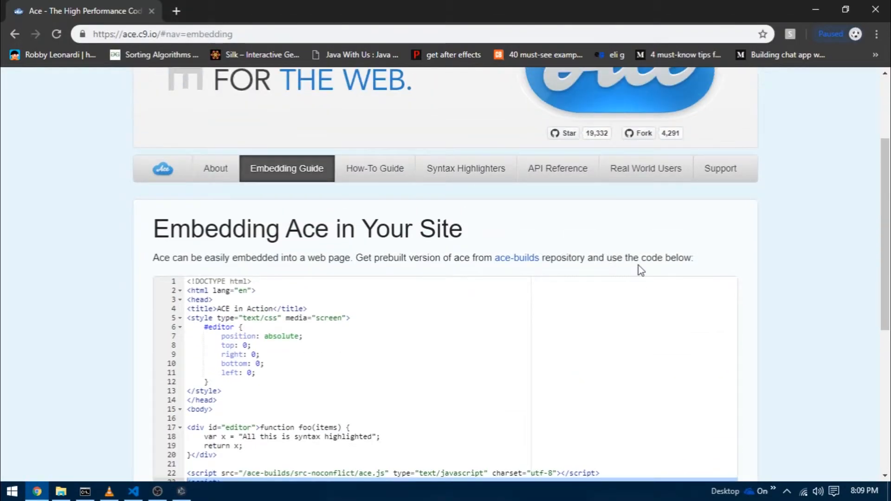
mouse_move(600, 275)
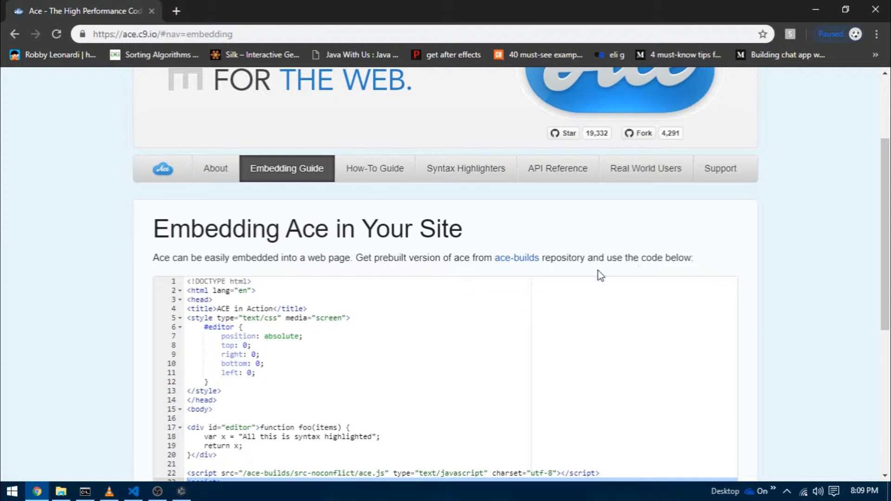
Browse the ace-builds GitHub repo's file listing, then return to codeeditor.html.
left_click(177, 11)
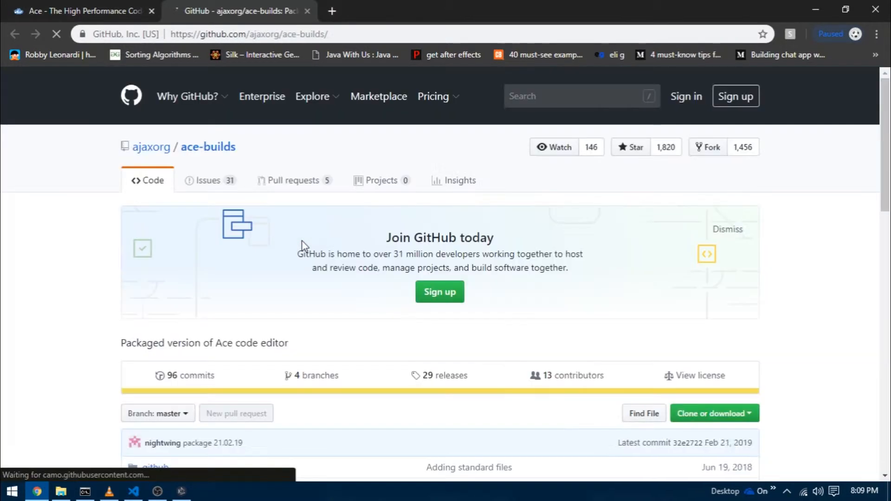
scroll("down", 3)
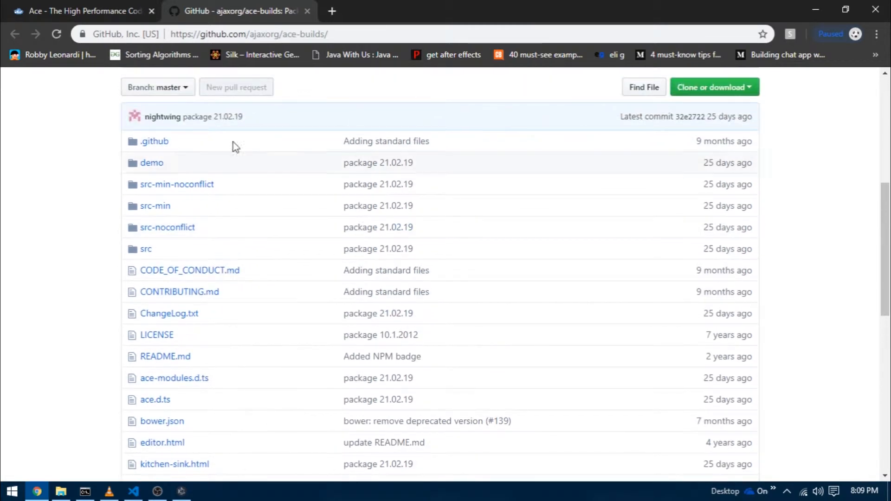
mouse_move(333, 163)
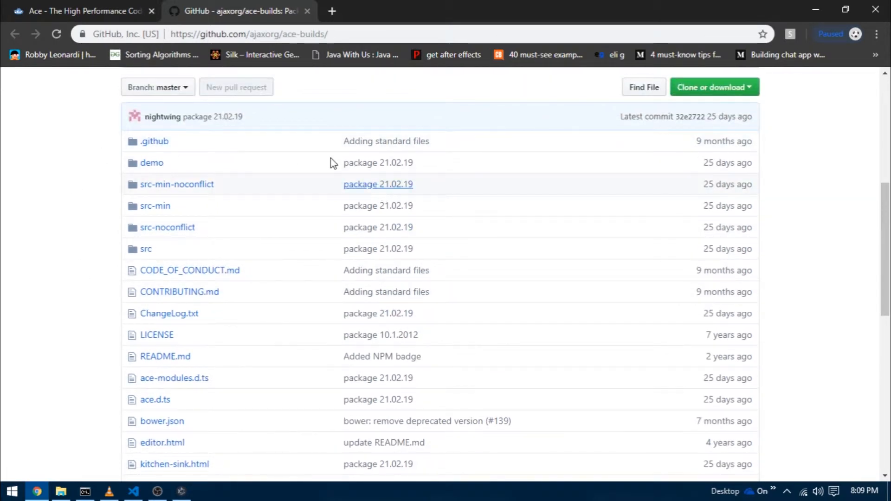
left_click(133, 491)
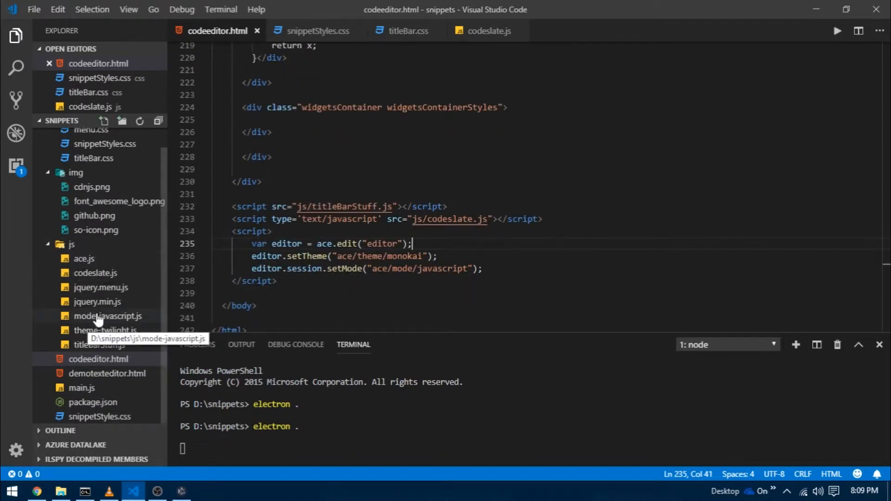
mouse_move(157, 323)
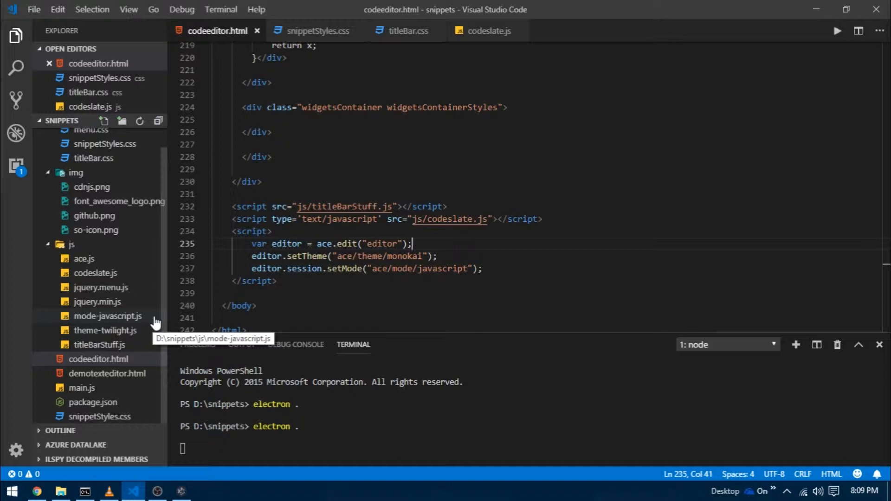
mouse_move(149, 345)
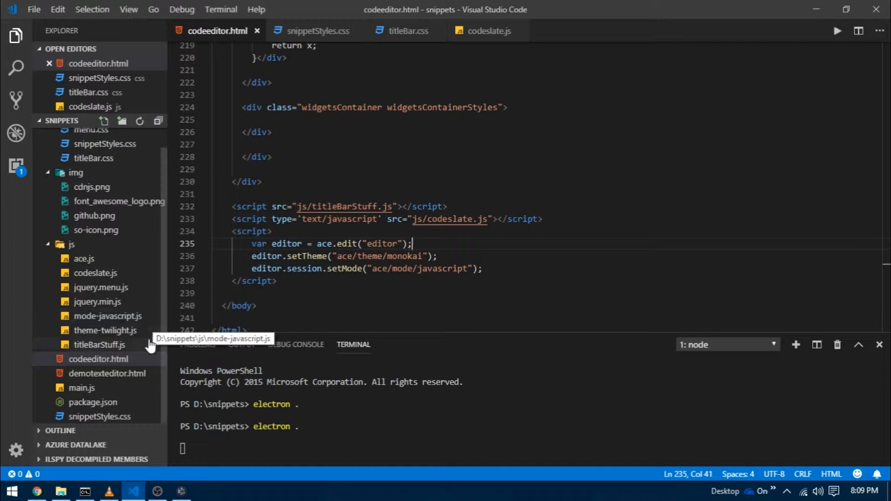
mouse_move(149, 340)
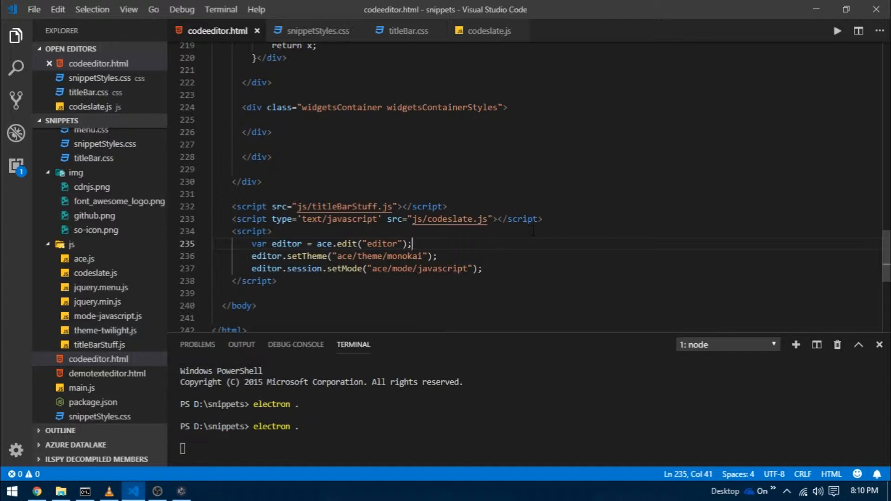
Add <script type="text/javascript" src="js/ace.js"></script> near the top of codeeditor.html.
scroll("up", 3)
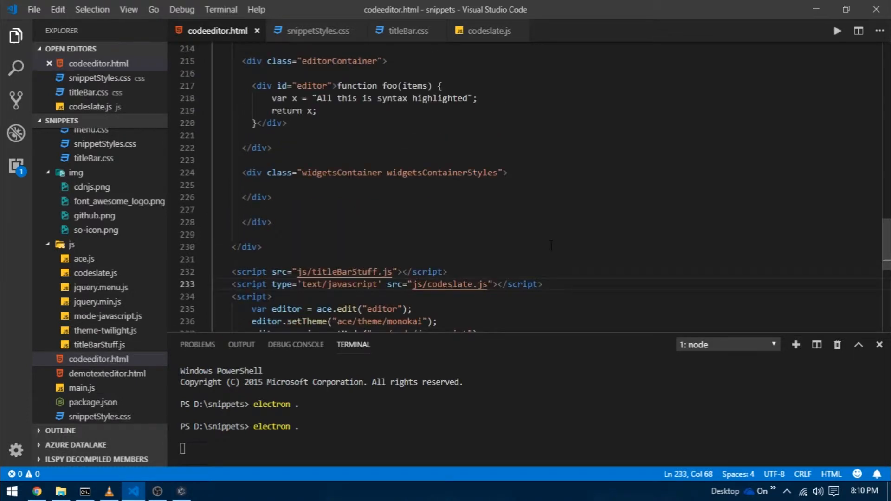
type("type")
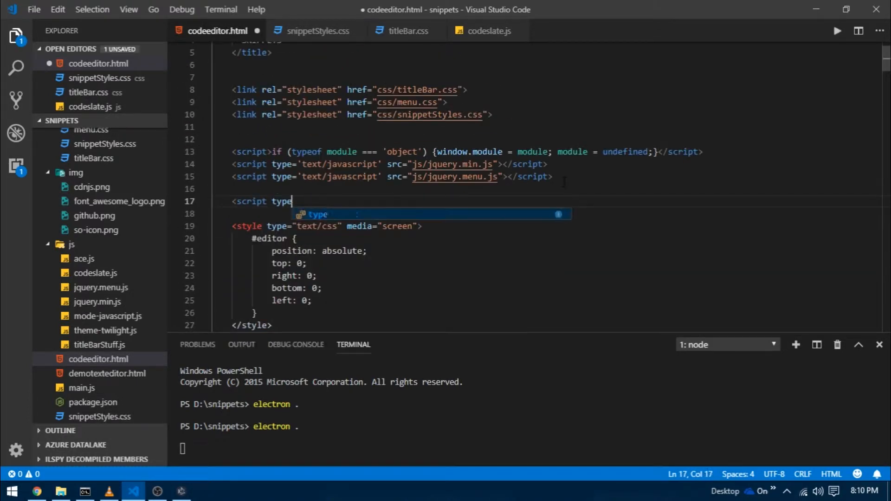
type("=\"text/javascript\" src=\"js/ace.js\"></script>")
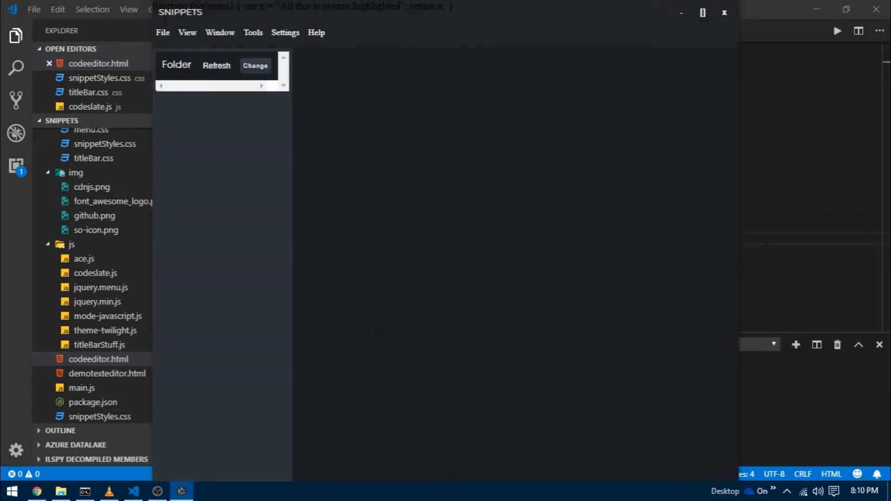
Close the Snippets window after viewing the highlighted foo function.
left_click(724, 12)
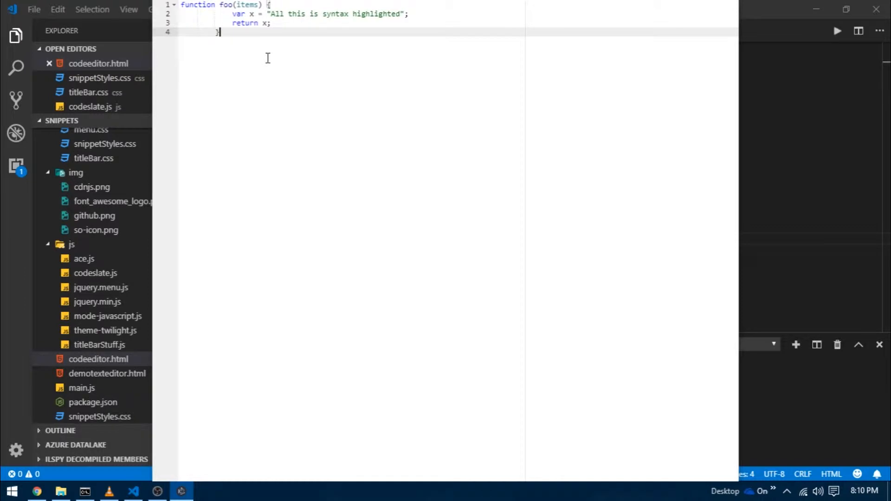
mouse_move(167, 160)
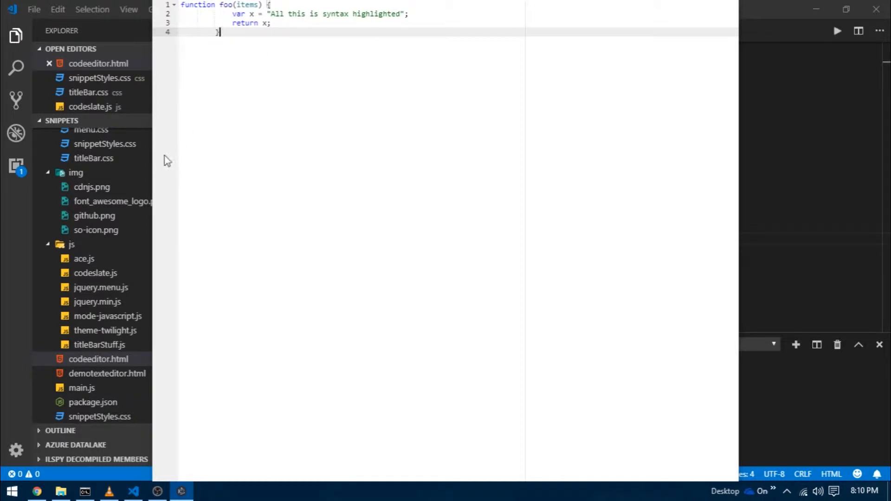
mouse_move(210, 154)
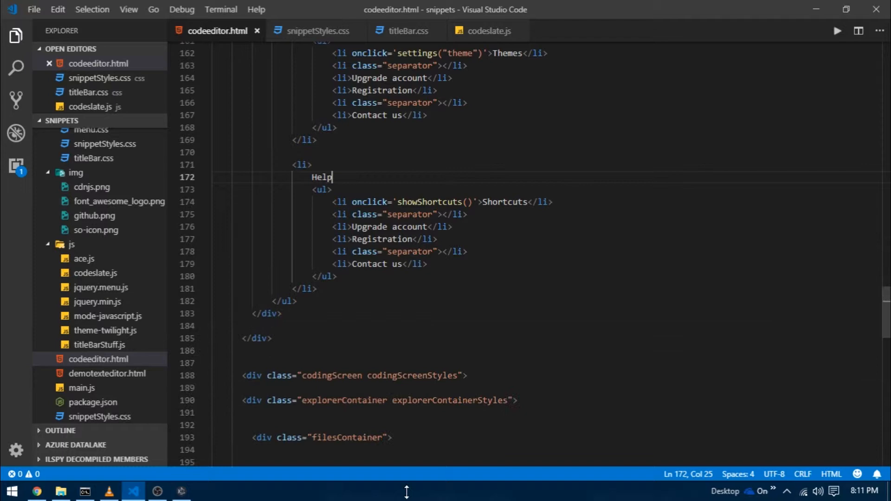
Replace 'monokai' with 'twilight' in editor.setTheme and save codeeditor.html.
left_click(337, 302)
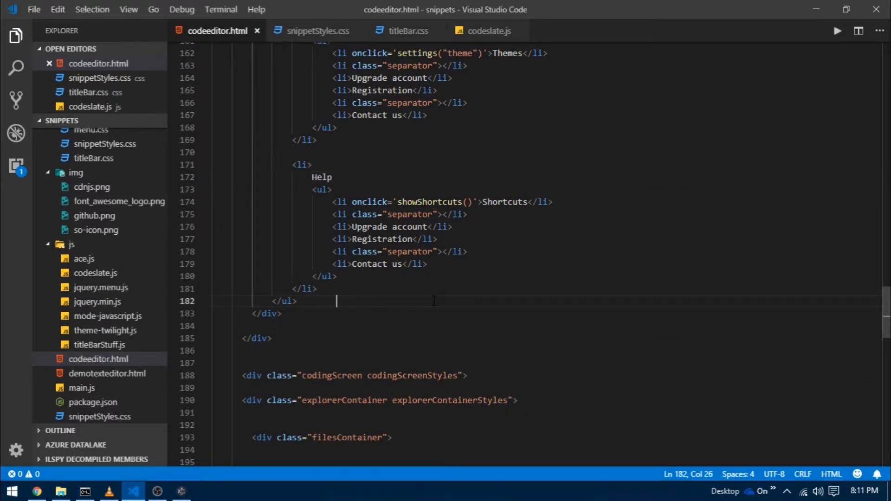
scroll("down", 3)
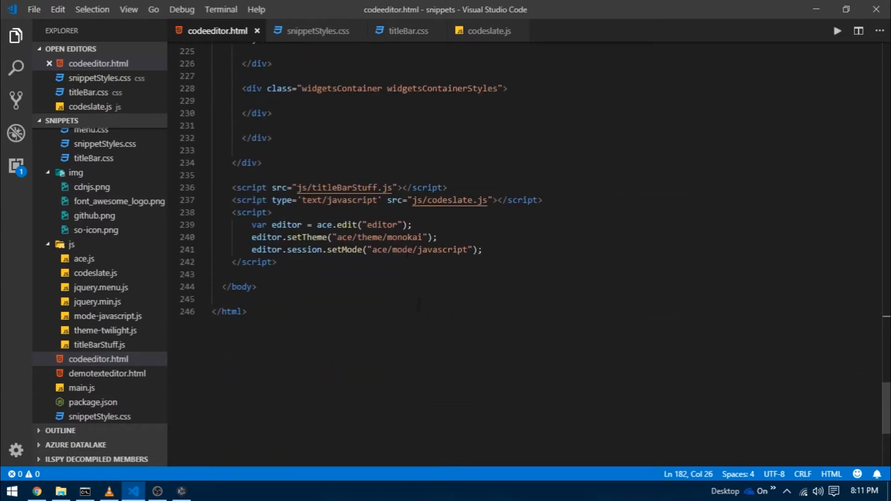
left_click(408, 237)
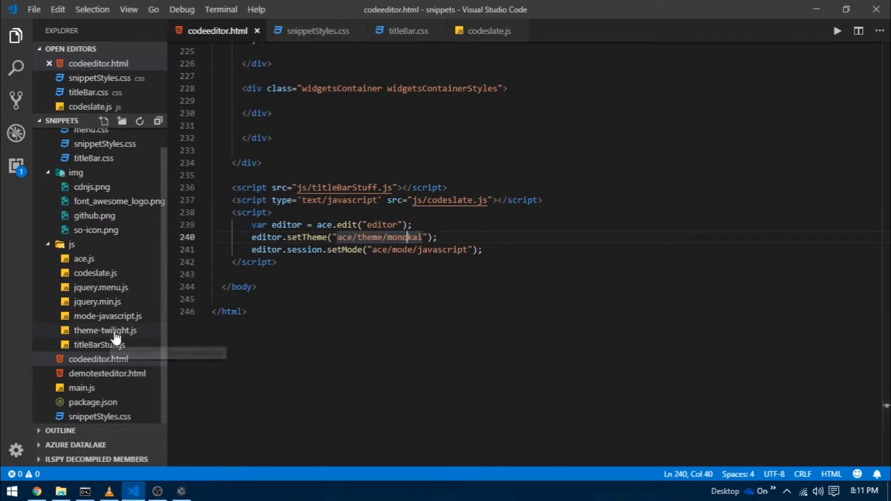
double_click(398, 238)
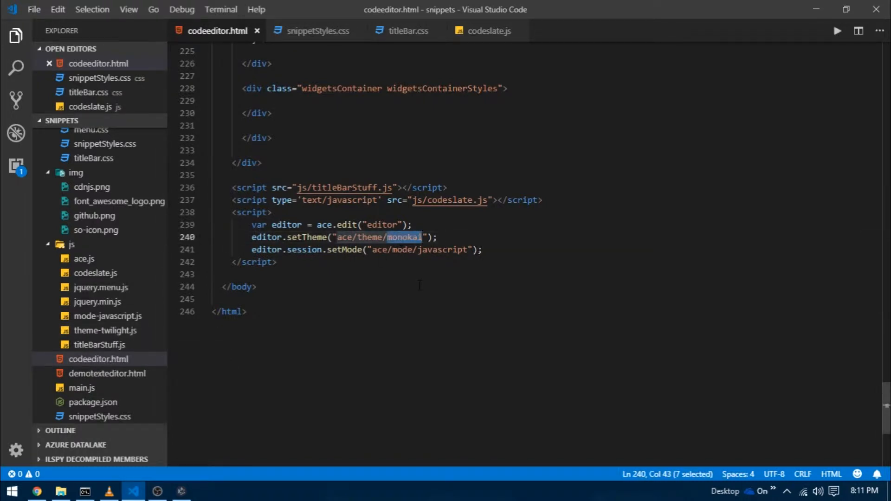
type("twilight")
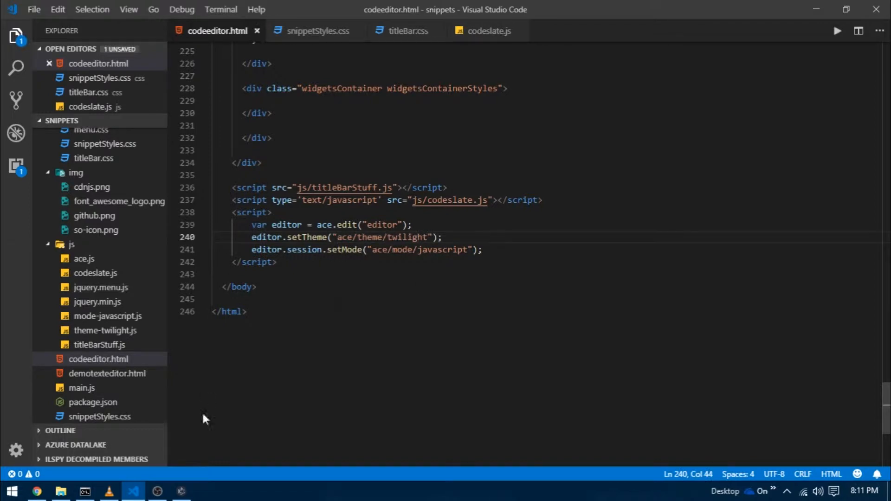
left_click(277, 262)
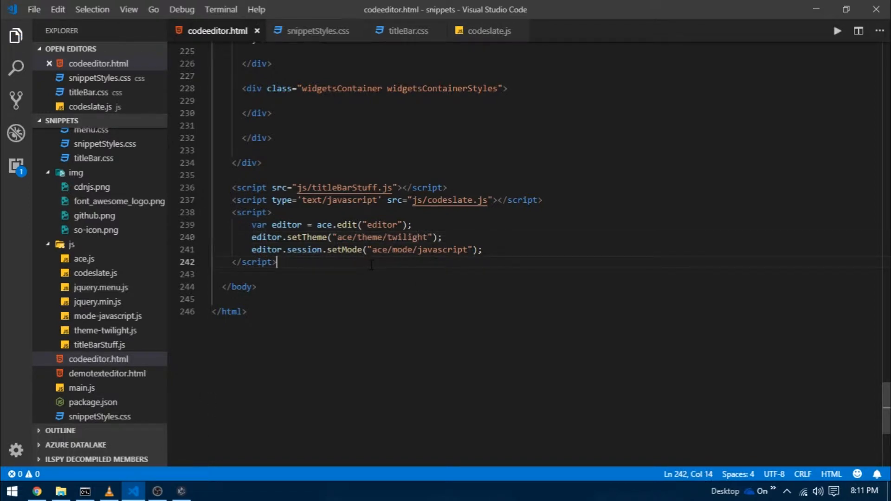
scroll("up", 3)
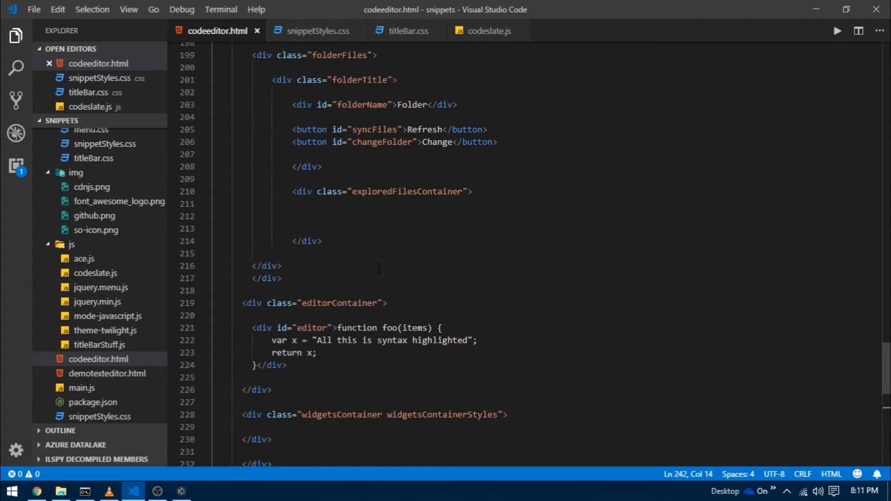
Change the #editor rule's position value from absolute to relative.
key("ctrl+Home")
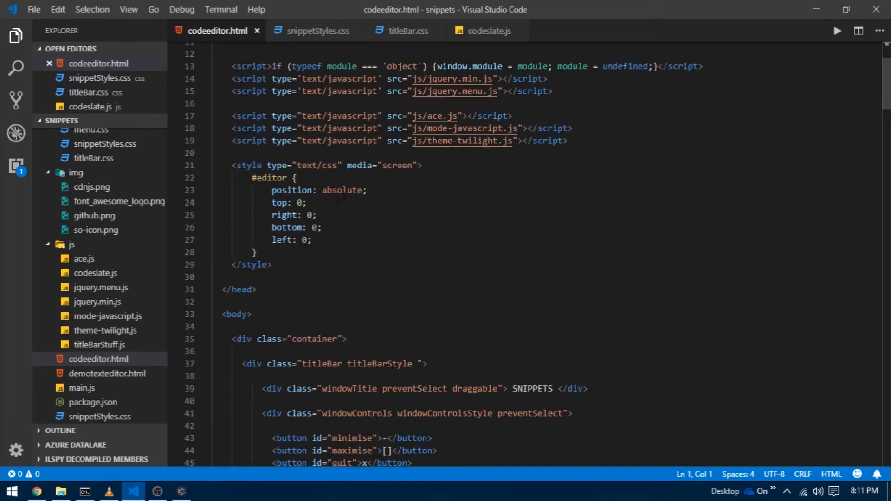
left_click(341, 190)
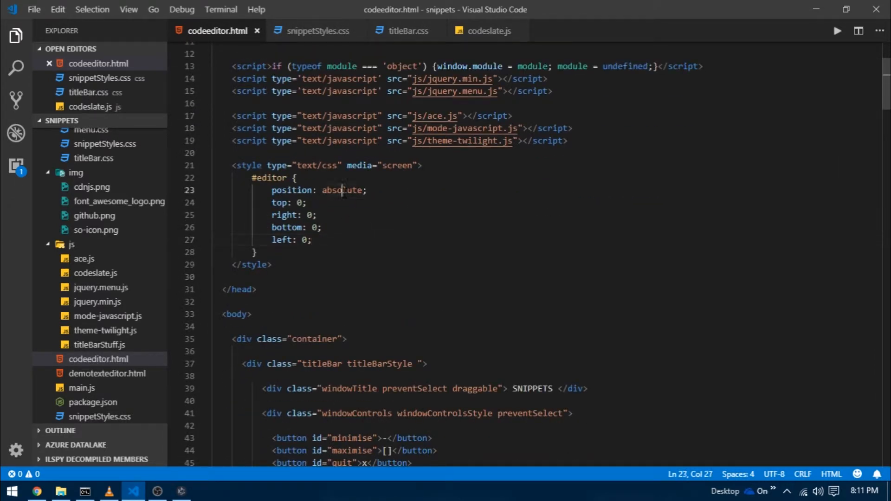
double_click(342, 190)
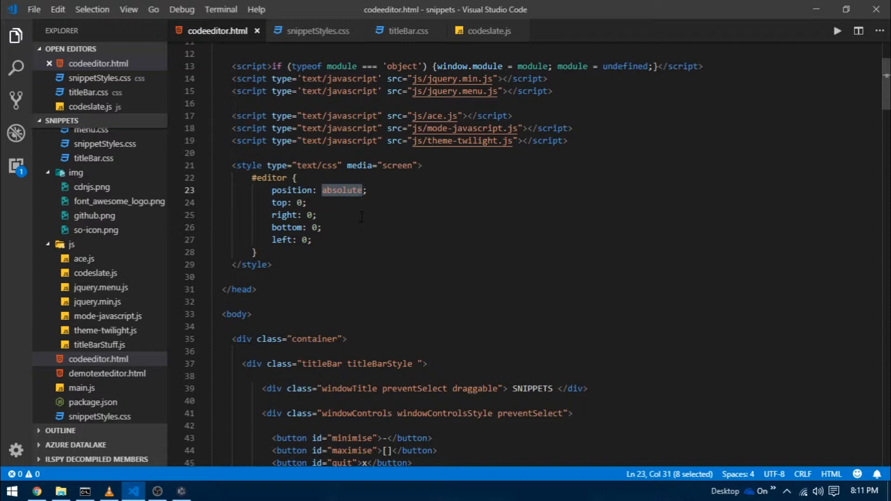
type("rela")
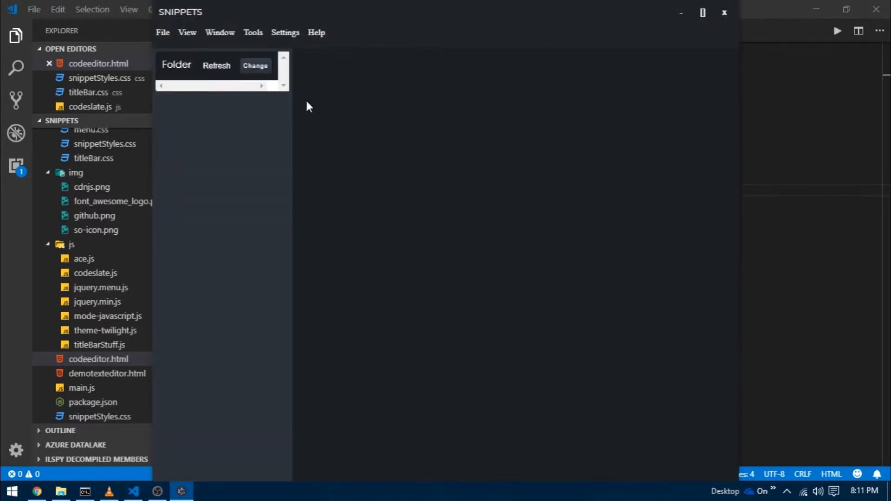
mouse_move(341, 220)
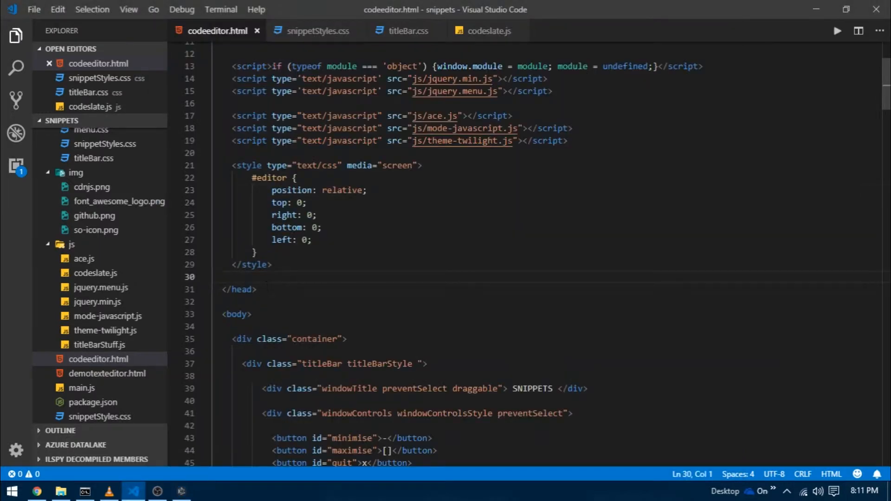
In snippetStyles.css, start a .editorContainer{ rule with a display declaration.
left_click(317, 31)
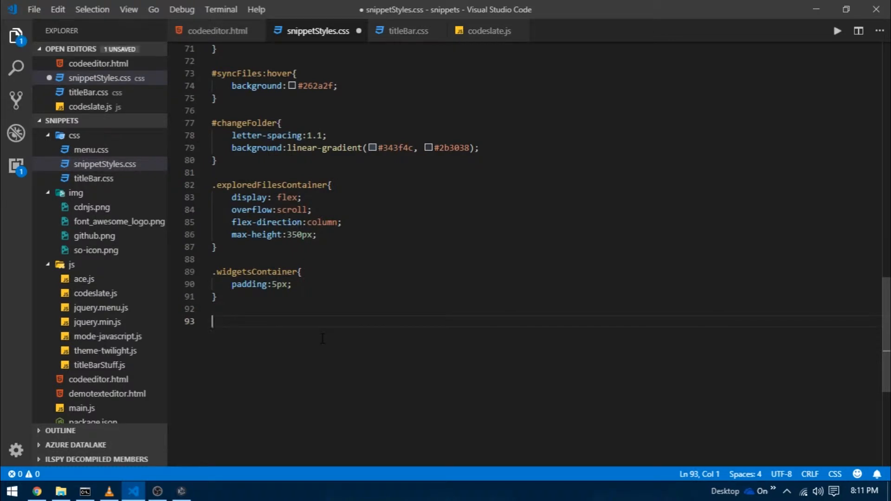
type(".e")
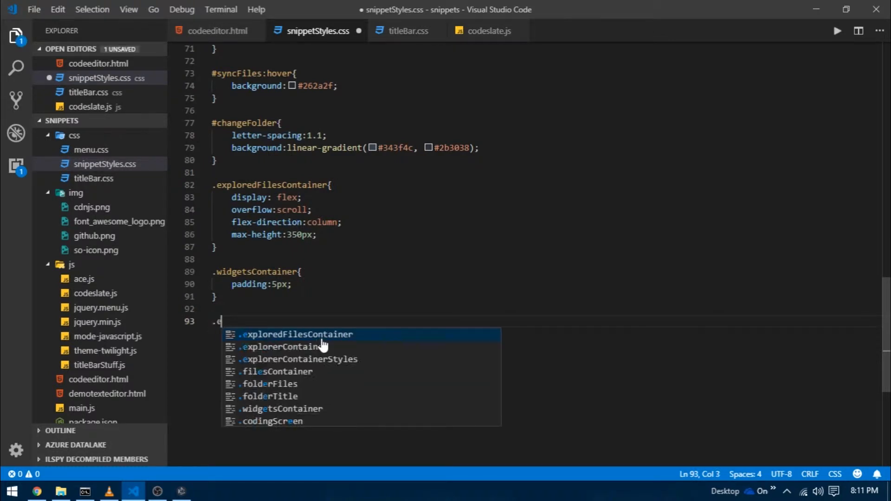
type("ditorContainer")
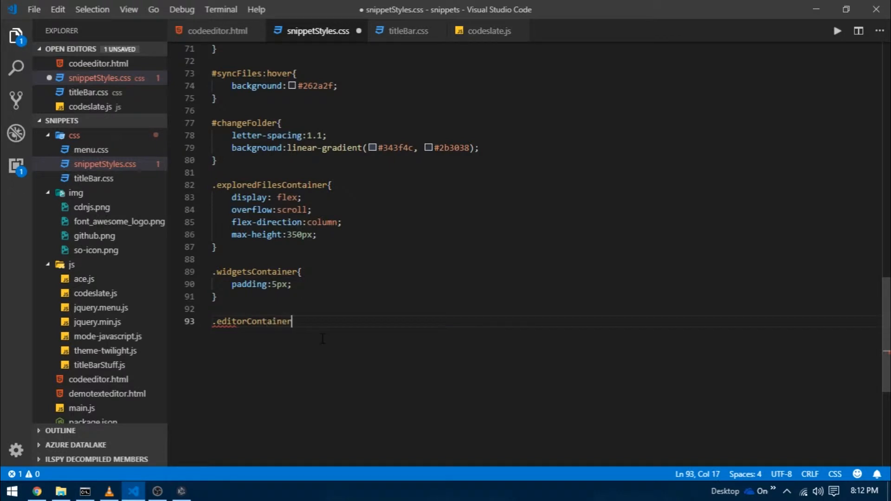
type("{")
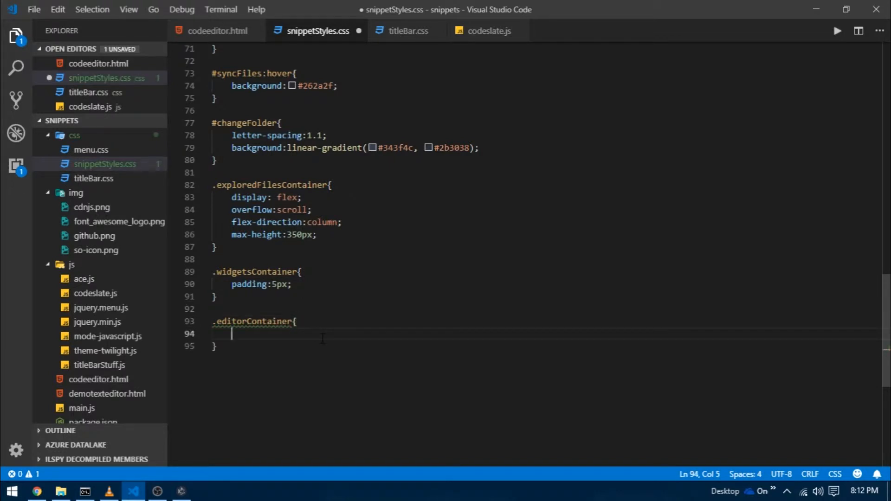
type("displa")
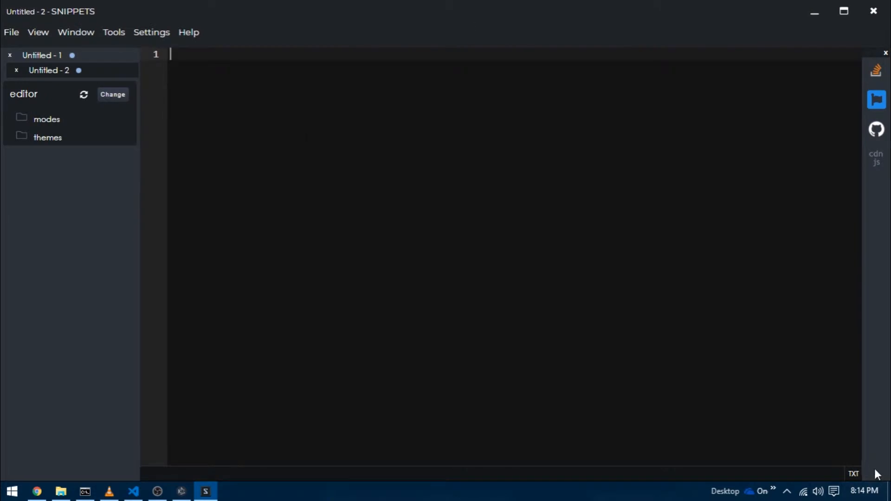
mouse_move(460, 484)
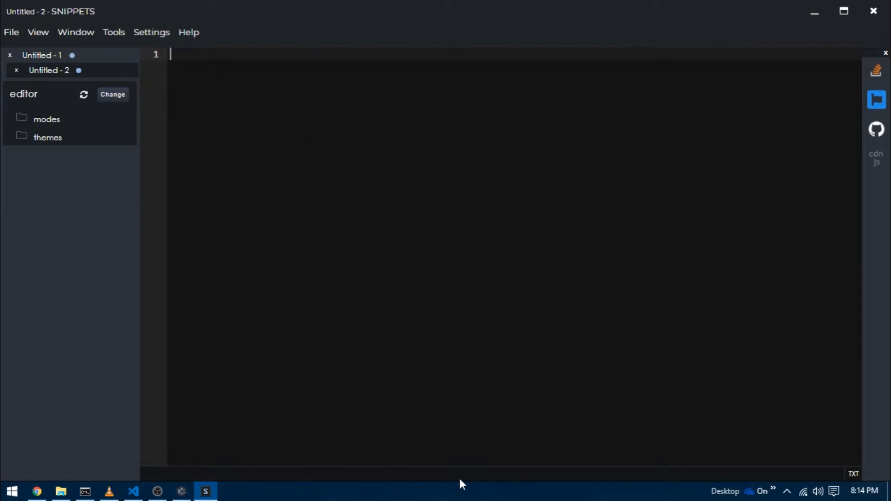
mouse_move(466, 483)
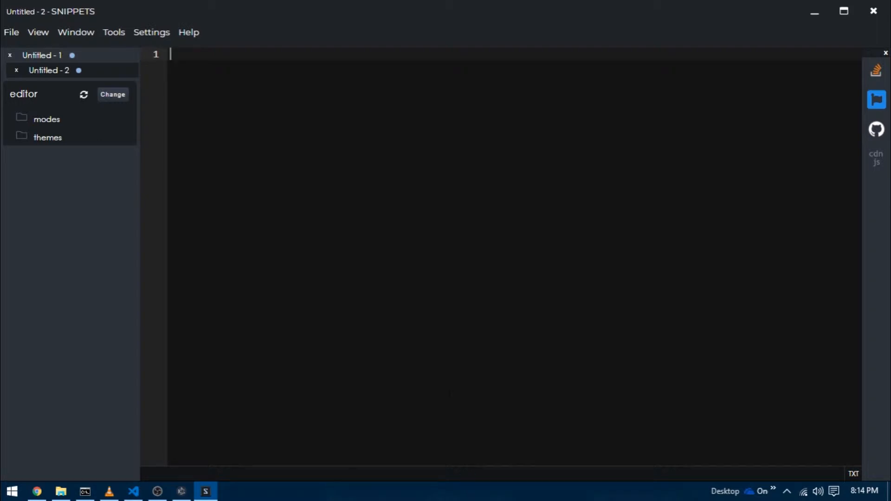
Open DevTools with F12, expand editorContainer and codeStat, and select div.currentLang.
key("F12")
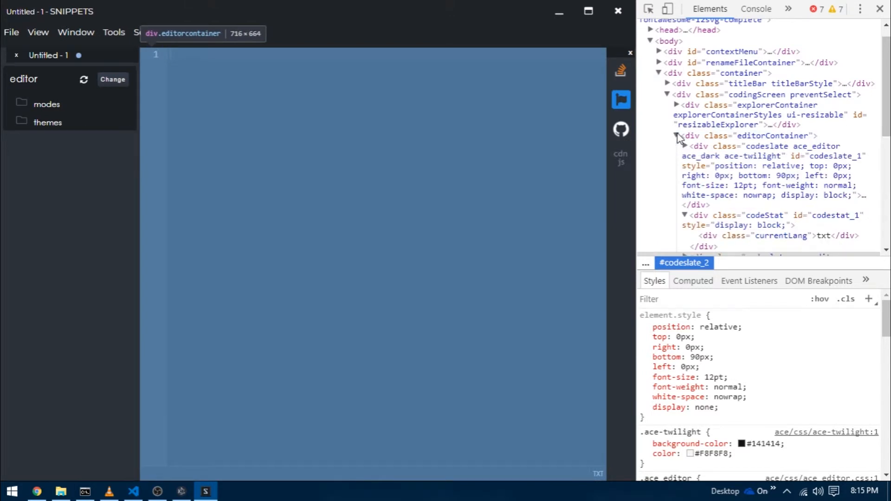
left_click(677, 135)
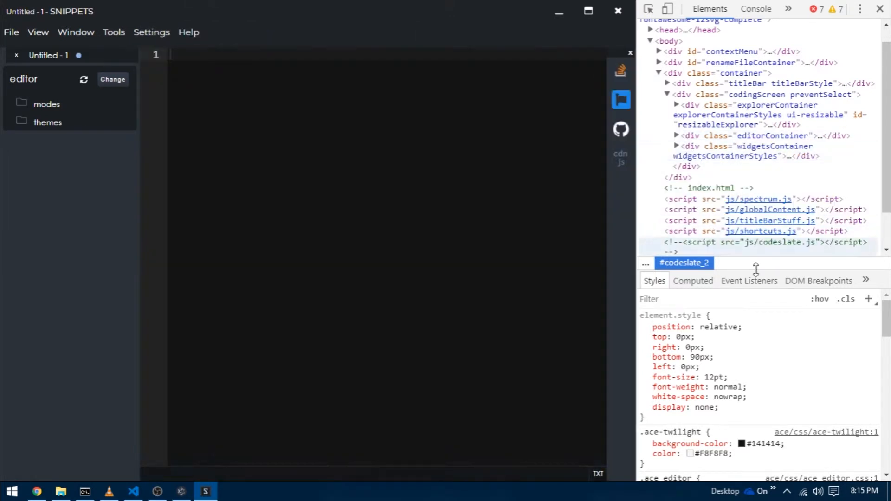
left_click(676, 135)
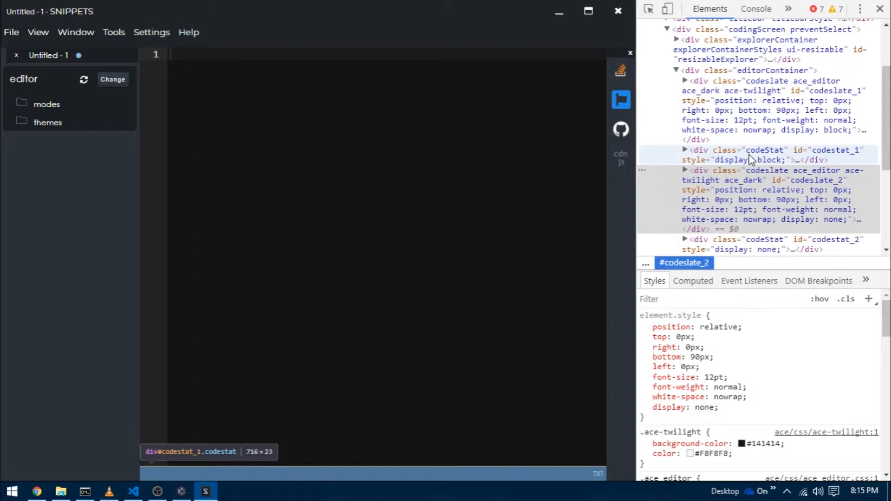
mouse_move(721, 163)
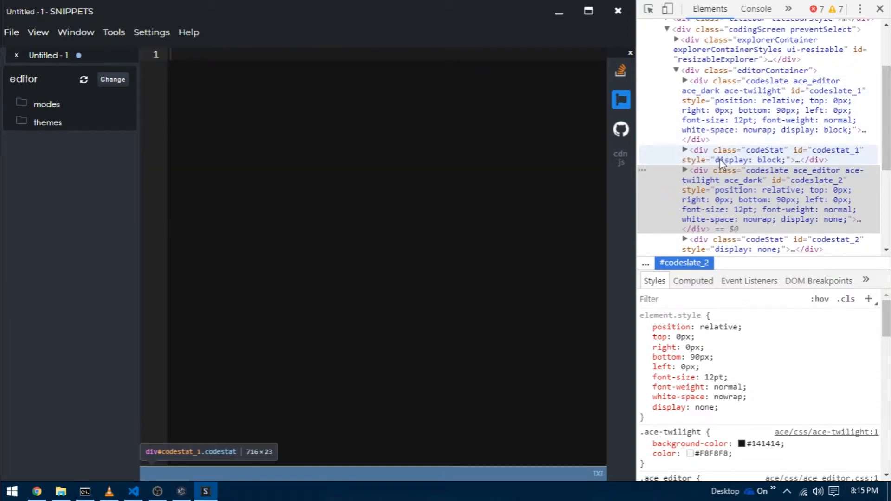
left_click(762, 155)
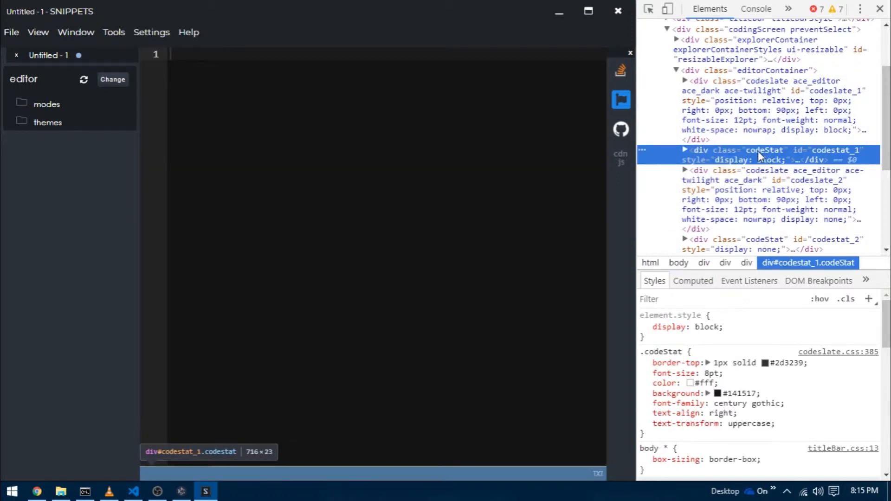
left_click(685, 150)
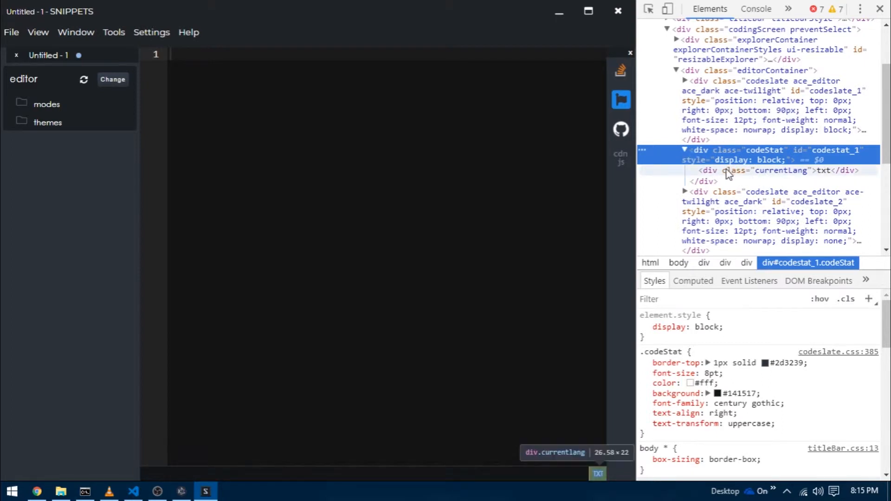
left_click(781, 170)
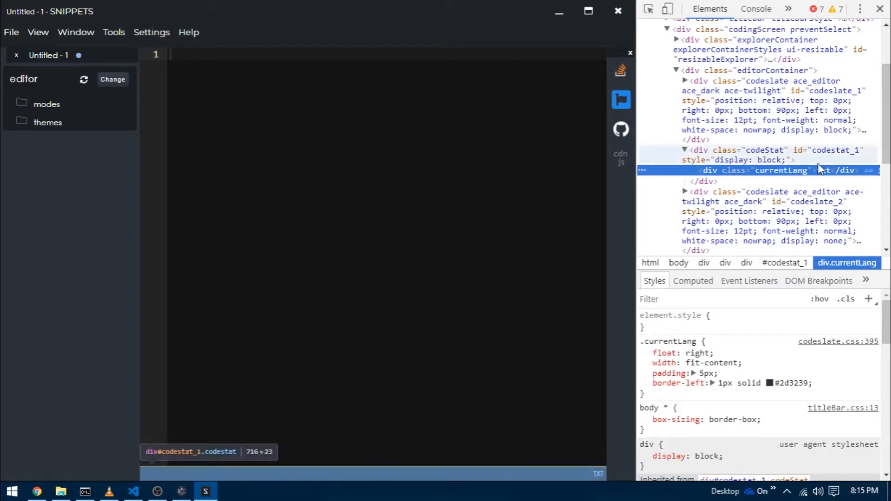
mouse_move(823, 170)
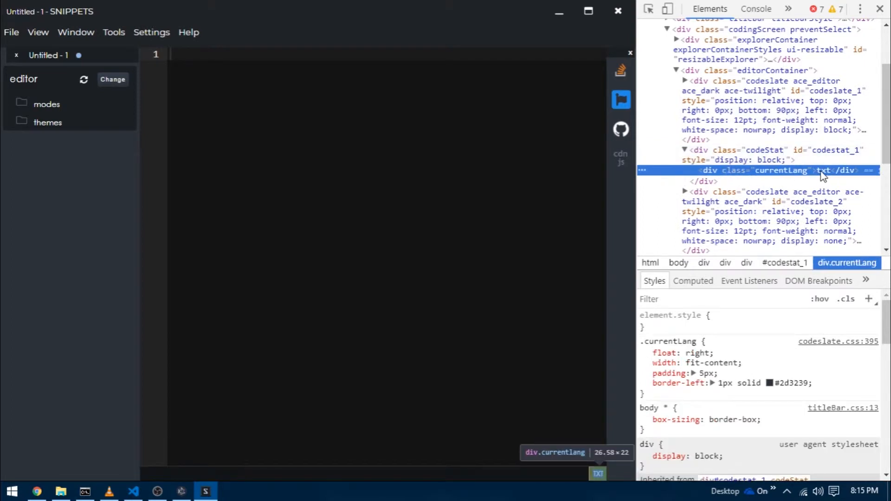
mouse_move(711, 160)
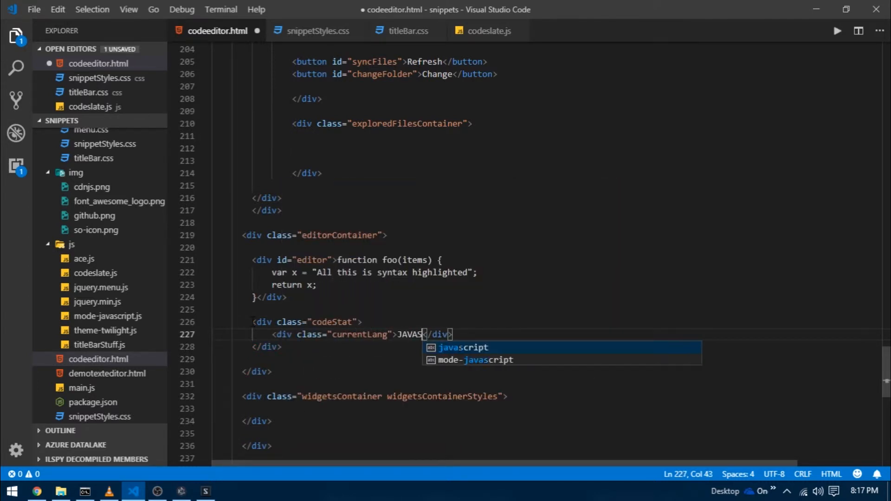
Finish the currentLang label as JAVASCRIPT, then switch to snippetStyles.css.
type("CRIPT")
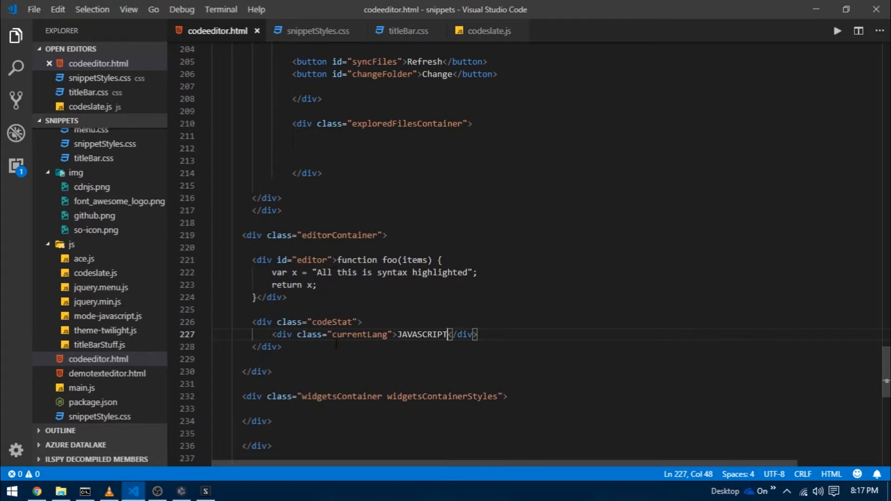
scroll("down", 3)
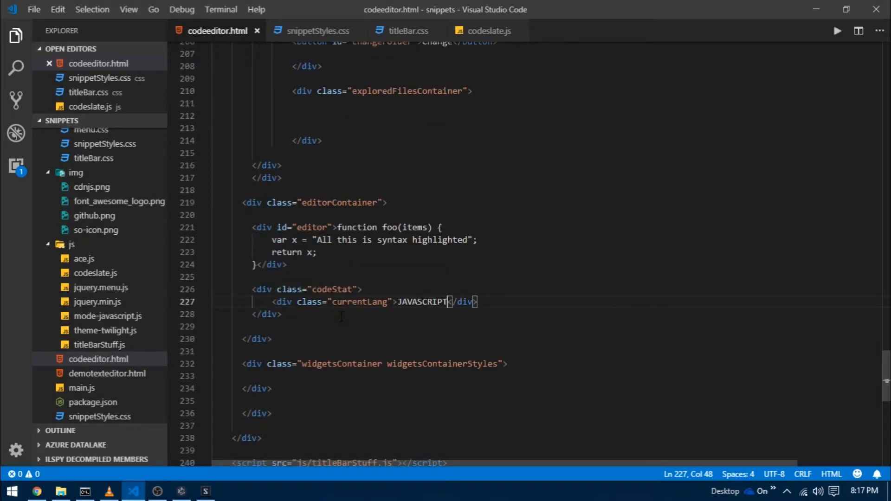
left_click(316, 31)
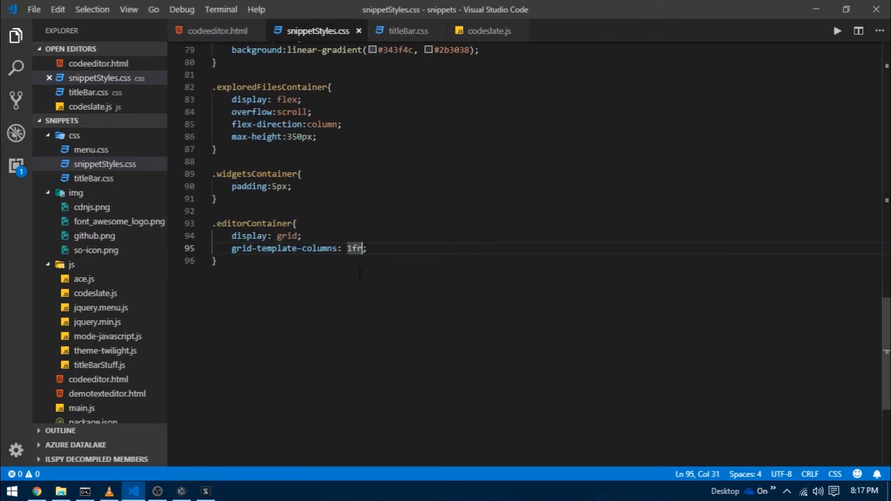
Append auto to the .editorContainer grid template so it reads 1fr auto.
type("auto")
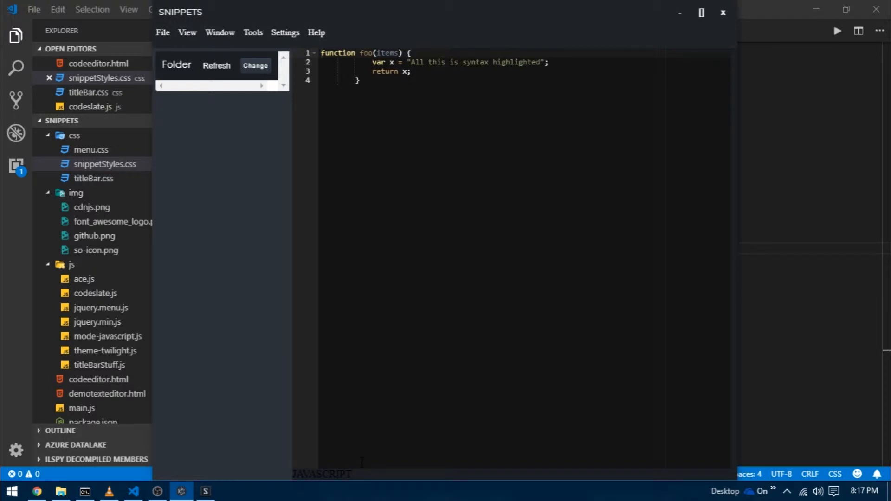
mouse_move(369, 480)
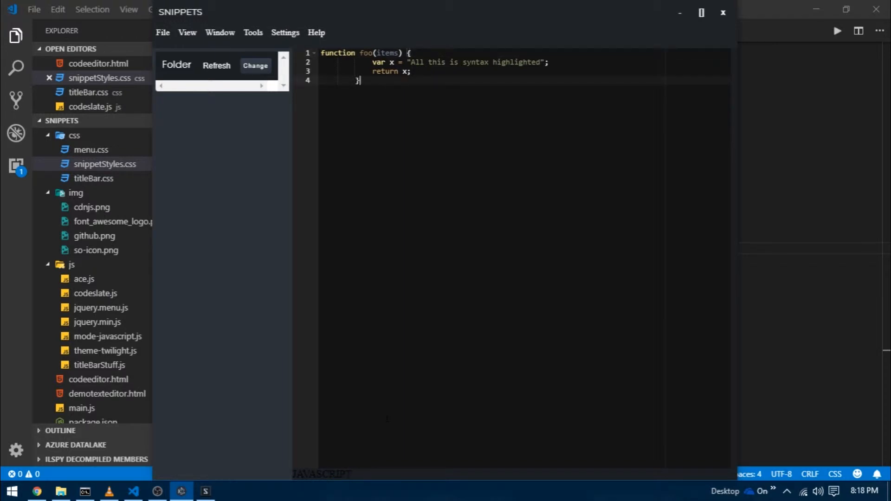
mouse_move(680, 32)
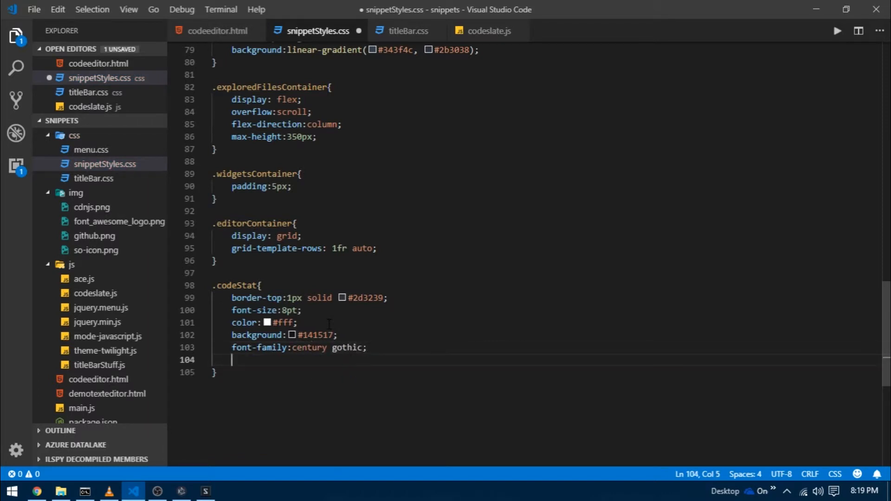
Make the .codeStat text uppercase and begin a .currentLang rule.
type("text-transform: uppercase;")
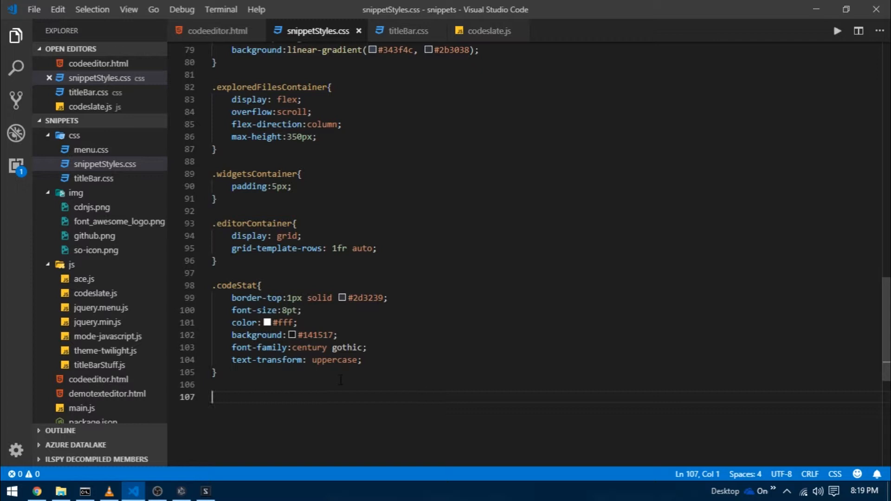
type(".currentLang")
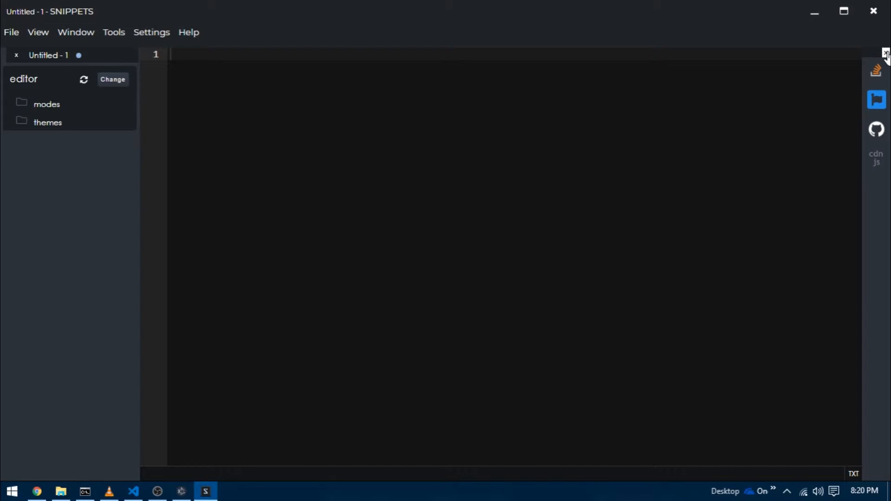
mouse_move(876, 114)
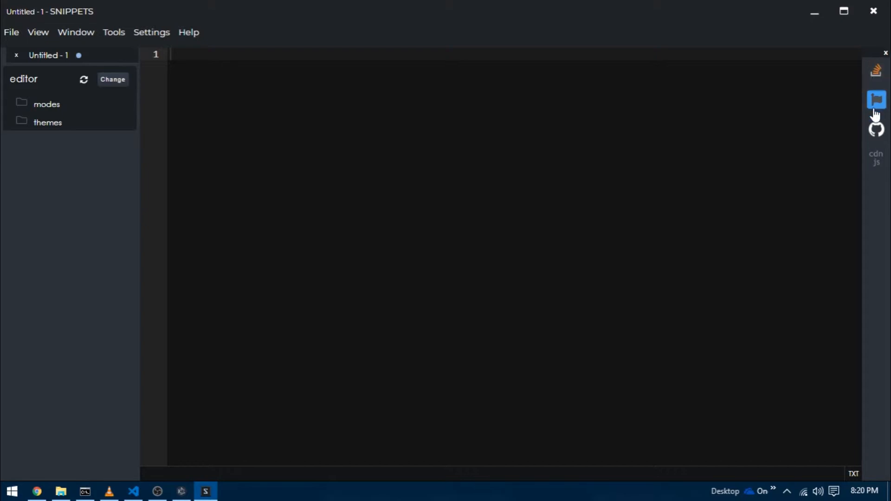
mouse_move(877, 96)
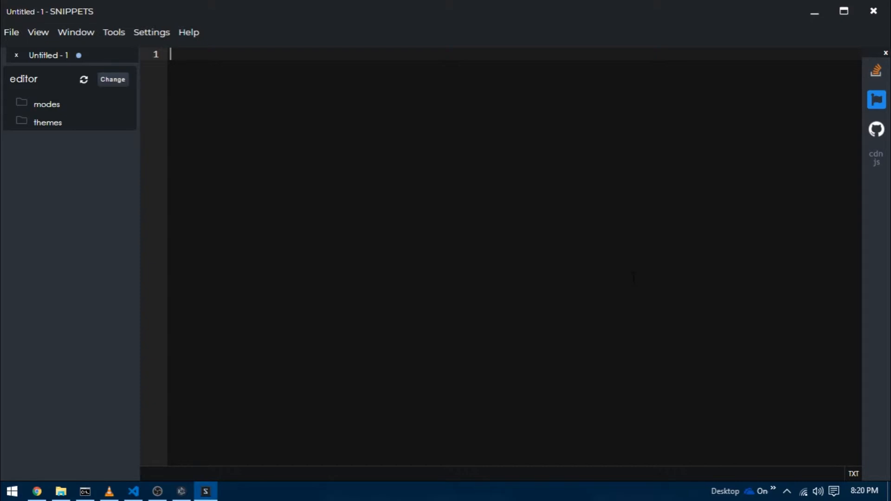
mouse_move(793, 23)
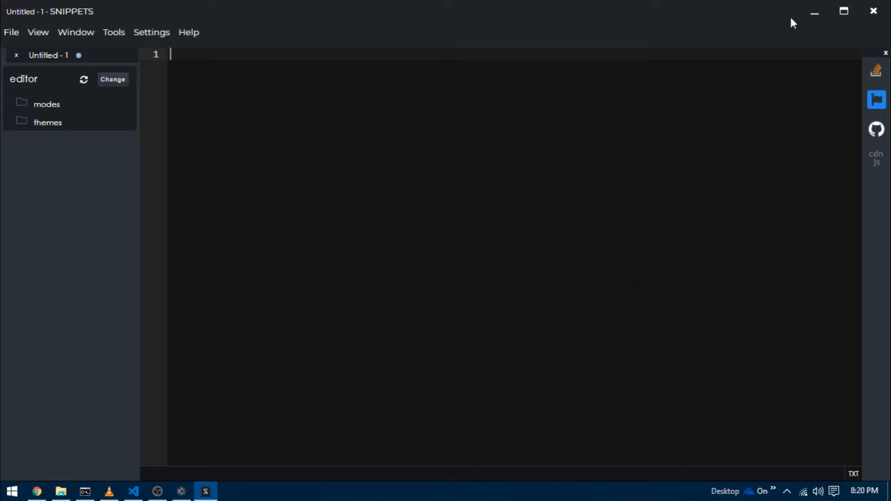
Minimize the Snippets window to get back to the code.
left_click(132, 491)
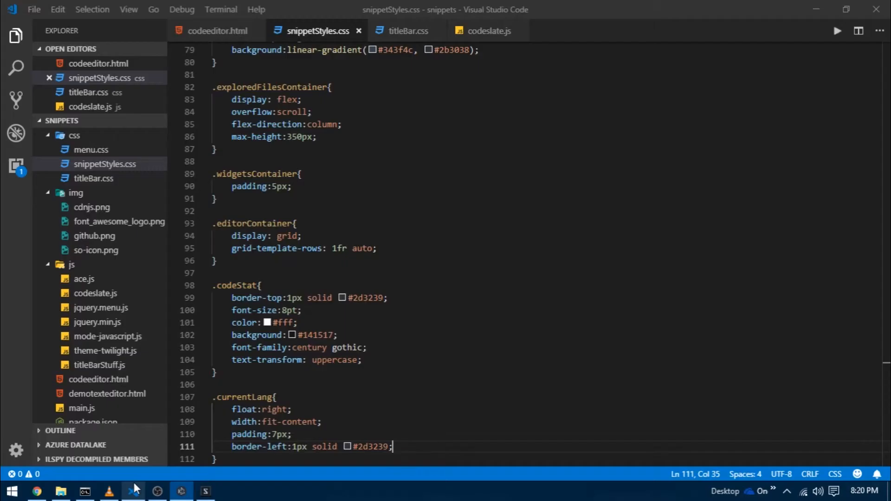
Add a widgetsDrawer div with an x header span and four widget buttons, and save.
left_click(217, 30)
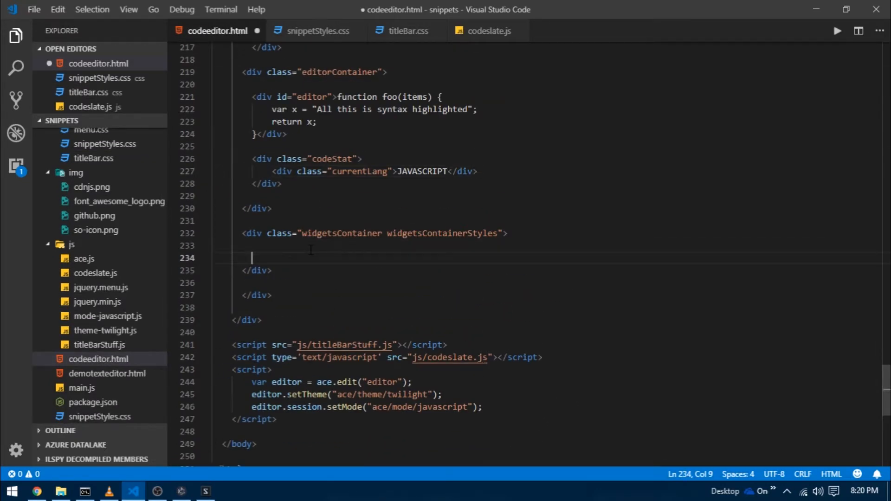
type("<div")
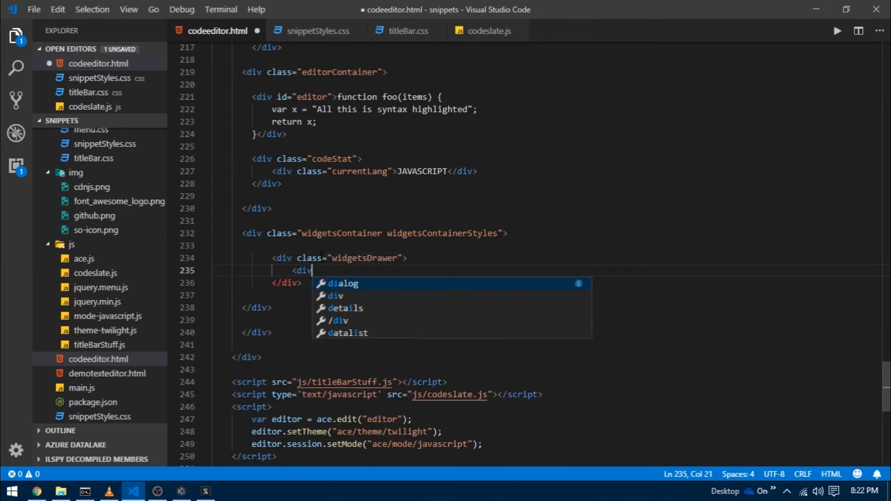
type("class=\"widgetsHeader\"></div>")
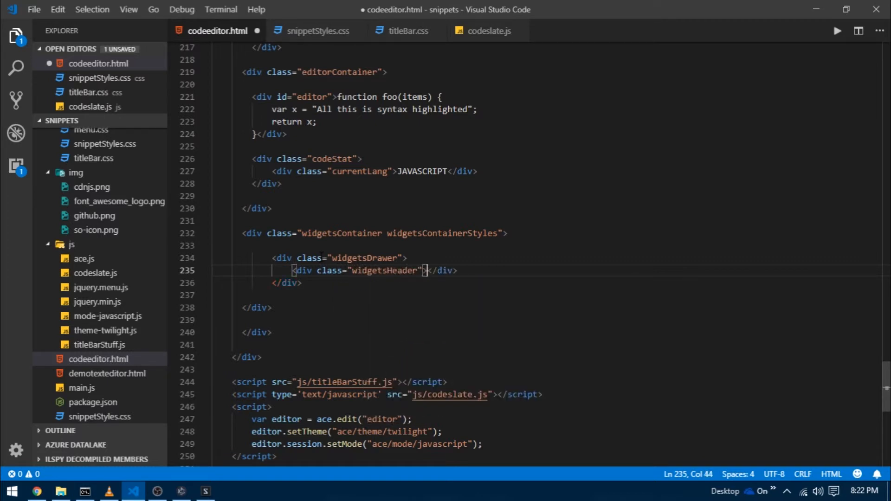
type("<span>x</span>")
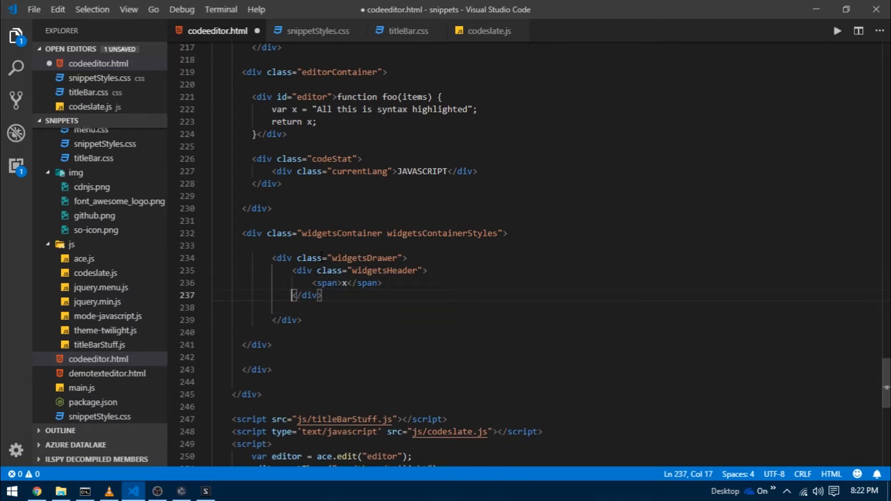
key("Enter")
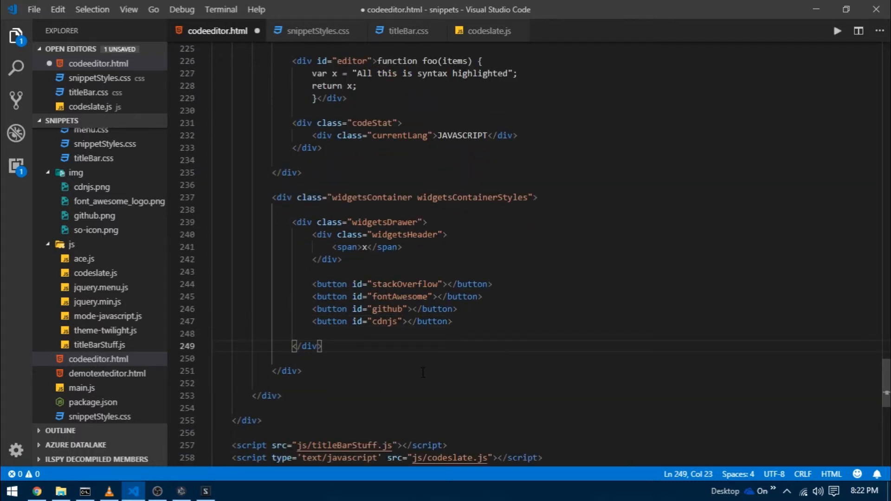
key("ctrl+s")
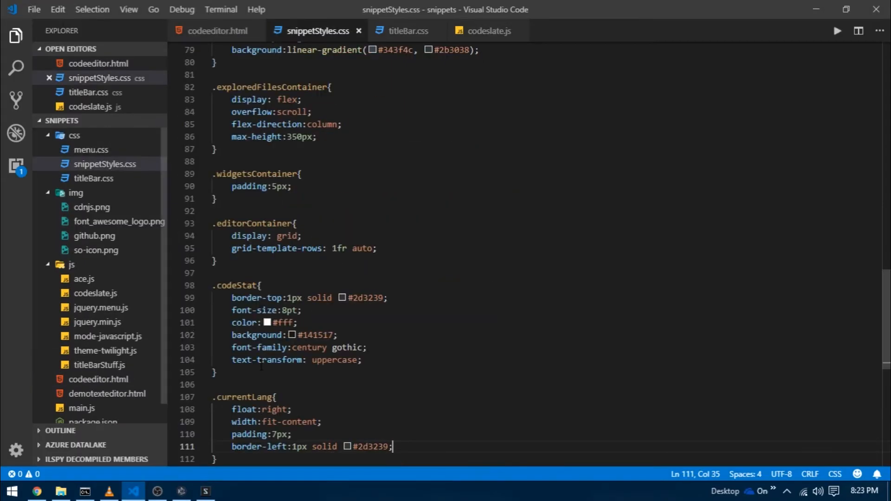
Add a 35×30 px .widgetsDrawer button rule with margin and transparent border, then start its hover rule.
key("enter")
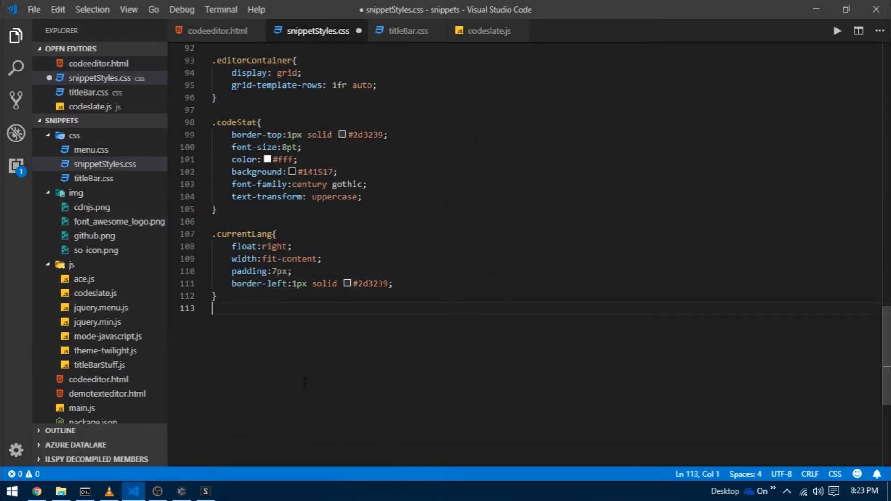
type(".widgetsDrawer button{")
type("height:30px")
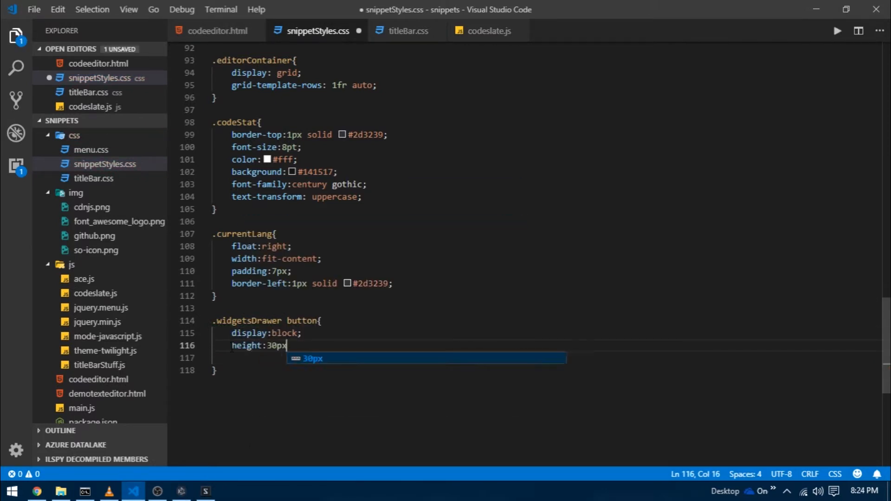
type("margin")
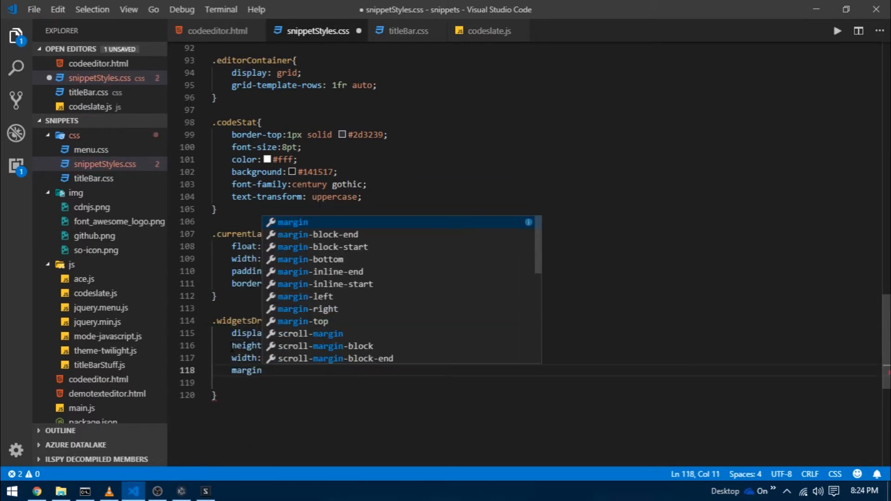
type("border:2px solid transparent;")
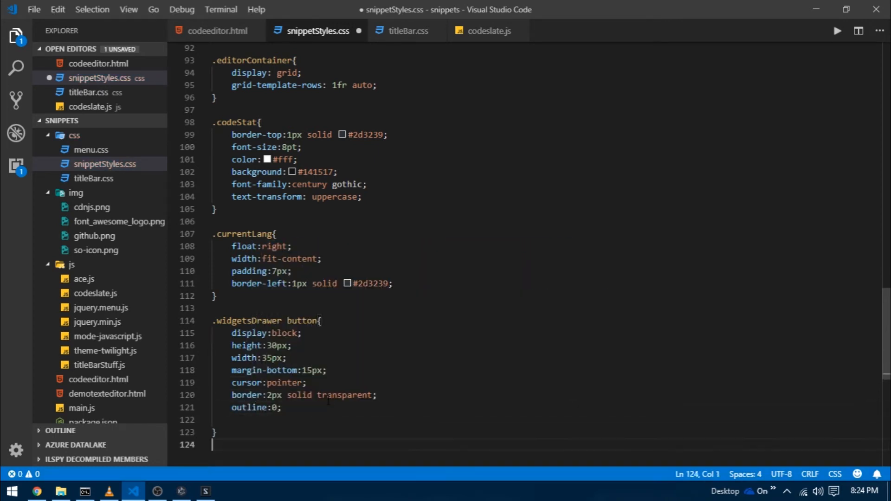
type(".widgetsDrawer button:hover{")
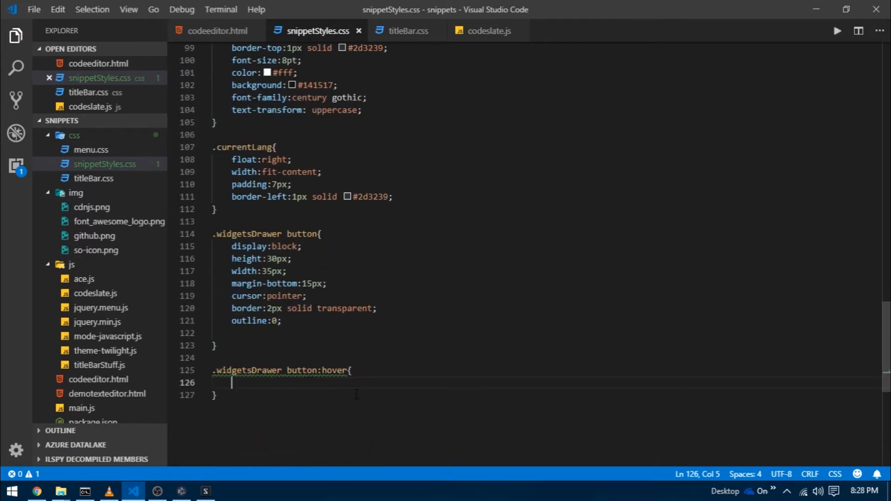
Give the button hover rule box-shadow: inset 0px 0px 68px rgba(255,255,255,0.19).
type("box-shadow:")
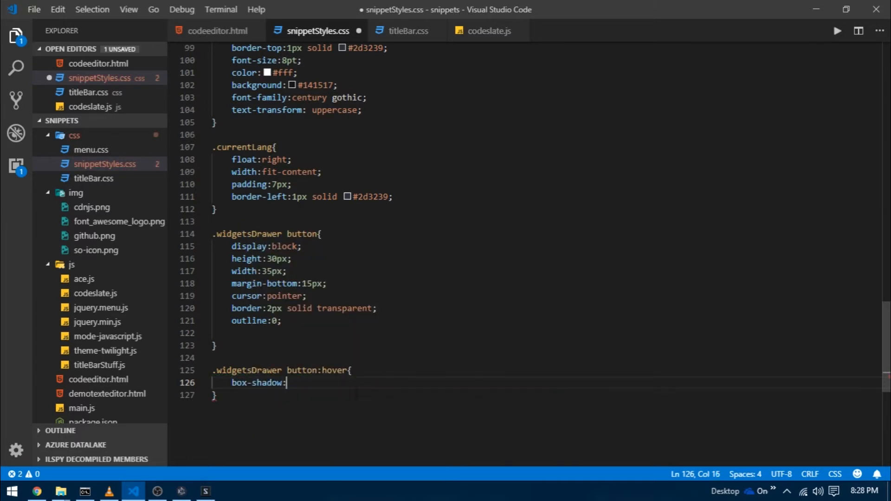
type("inset 0px 0px 68px rgba();")
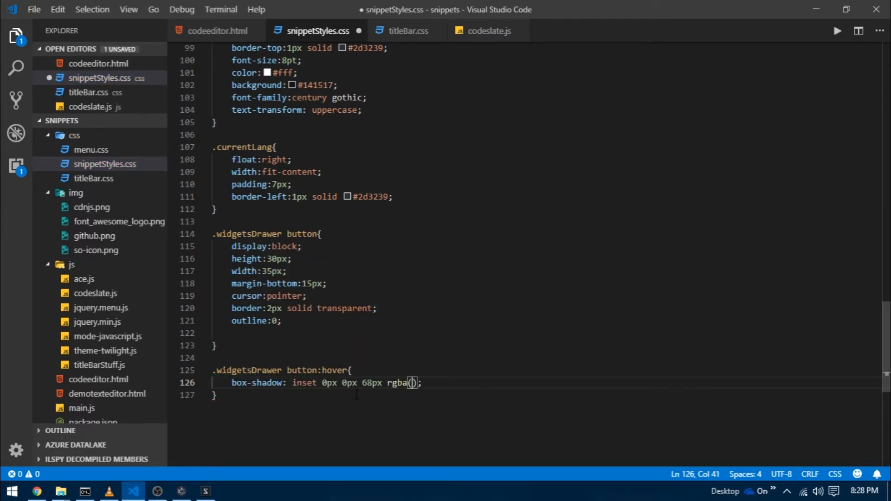
type("255, 255, 255, 0.19")
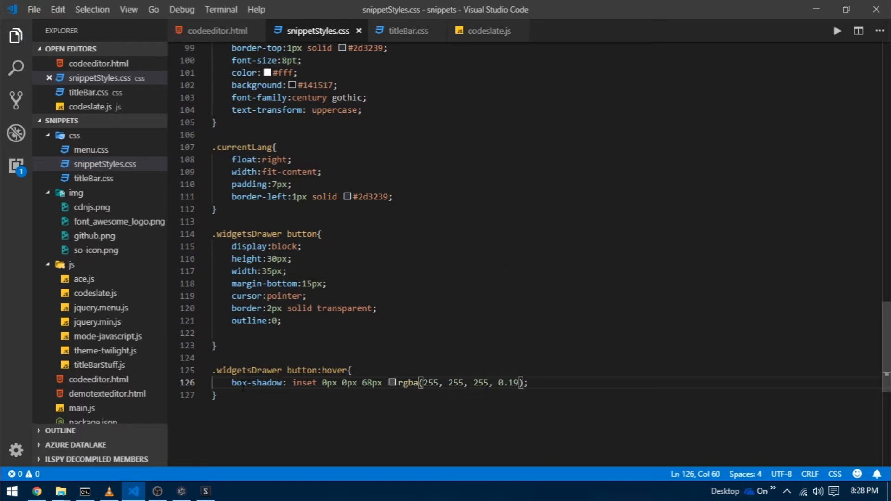
left_click(234, 382)
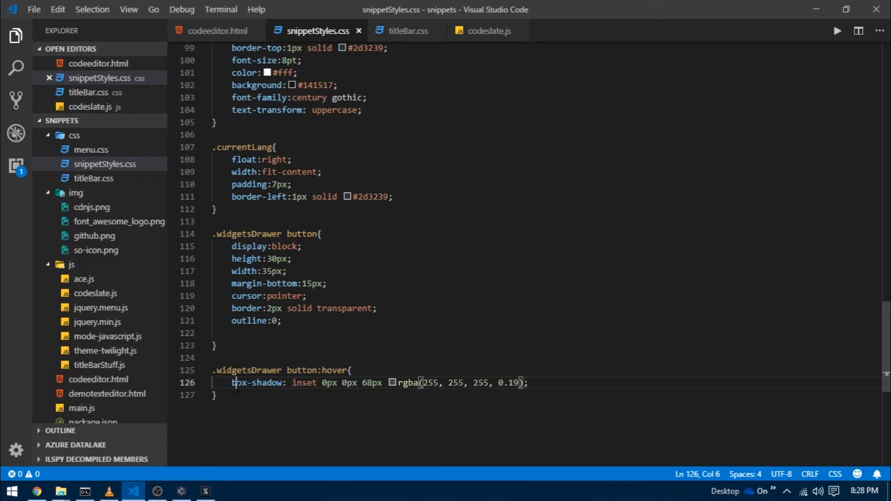
left_click(524, 383)
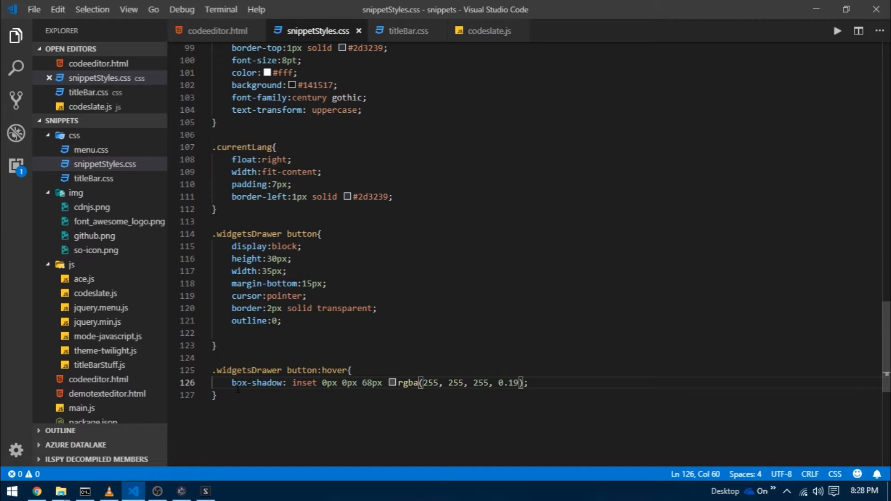
key("enter")
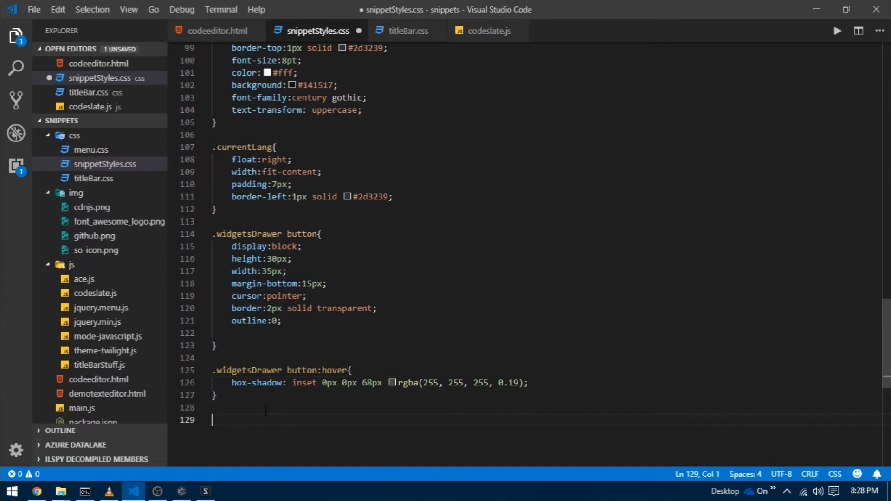
Add a #stackOverflow rule with a centred, cover-sized so-icon.png background, and begin #fontAwesome.
type("#stackO")
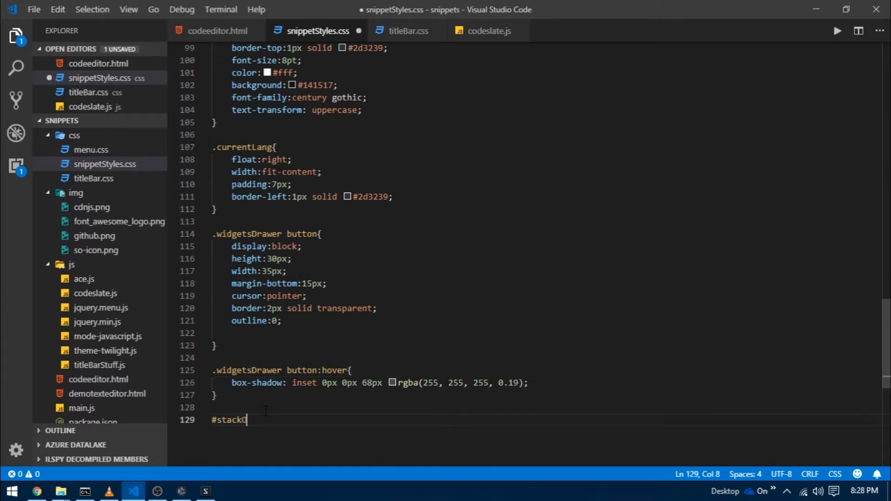
type("Overflow{")
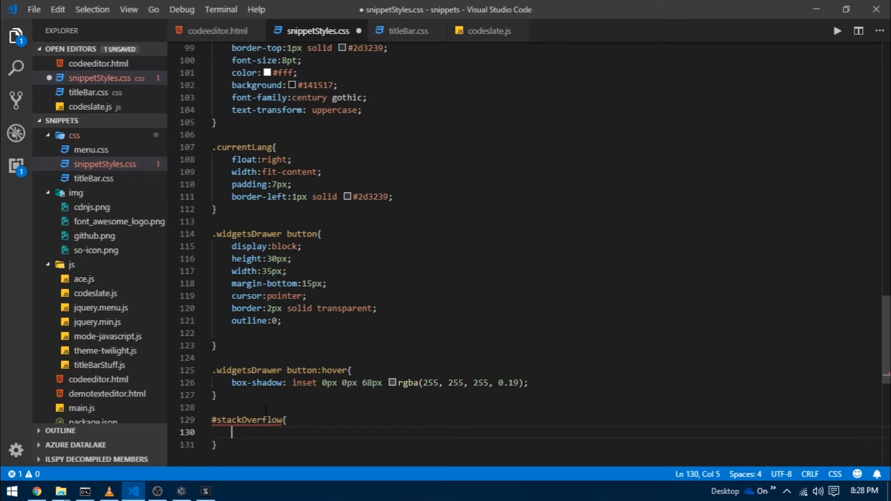
type("background:")
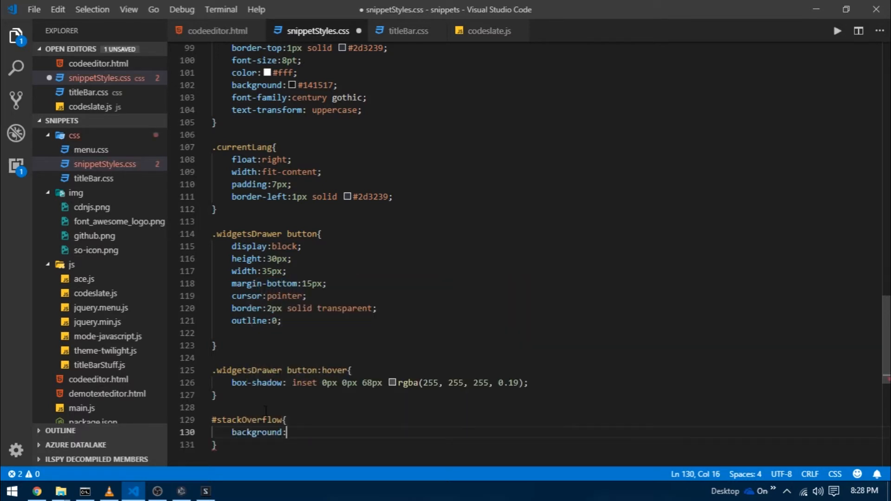
type("url();")
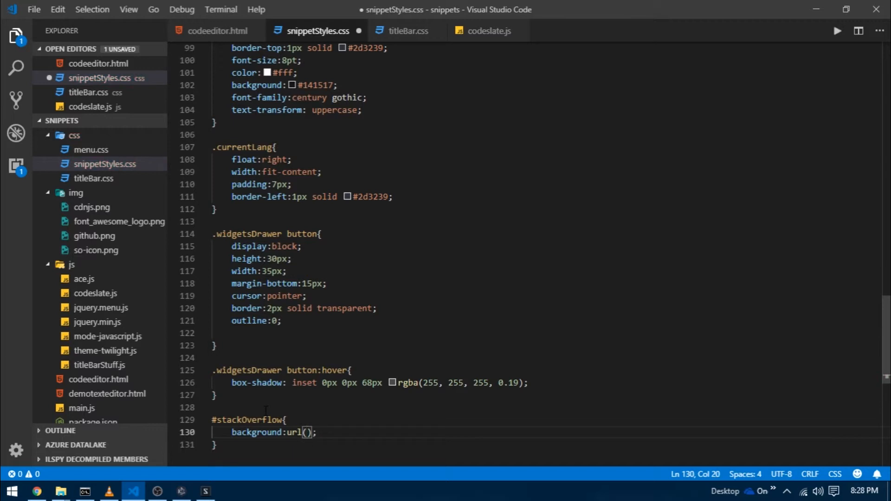
type("\"../img/so-icon.png\"")
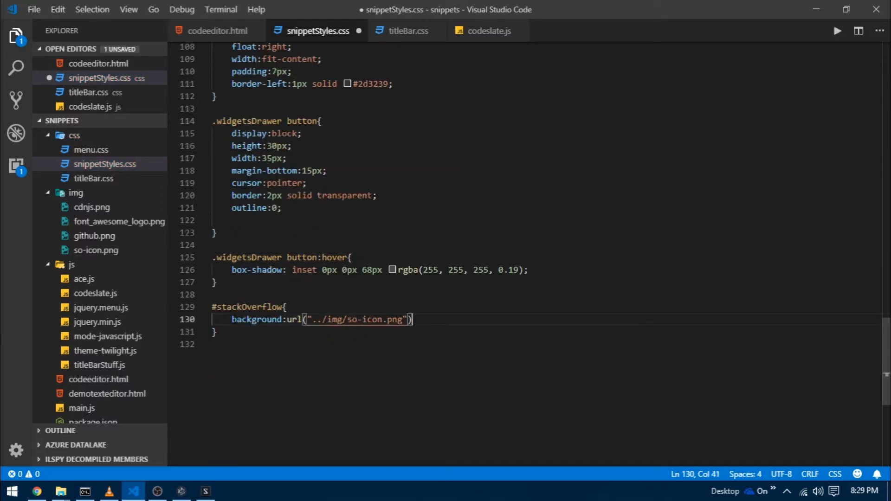
type("50% 50% no-repeat;")
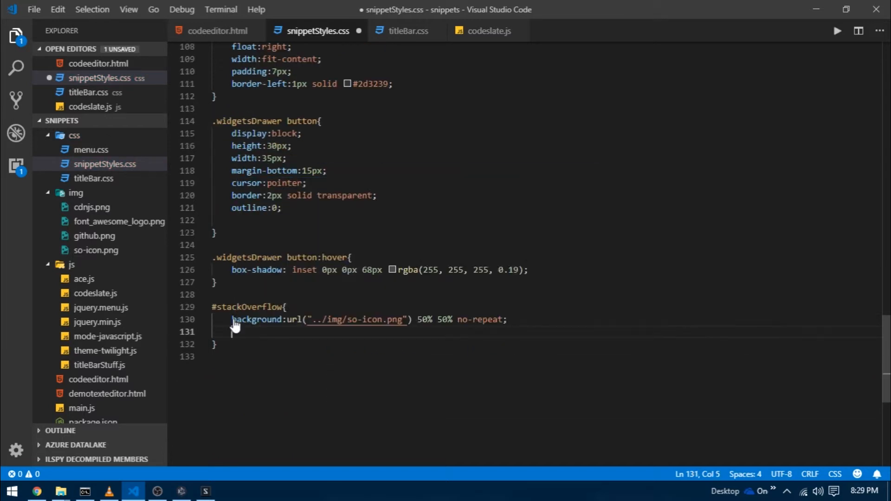
type("background-size: cover;")
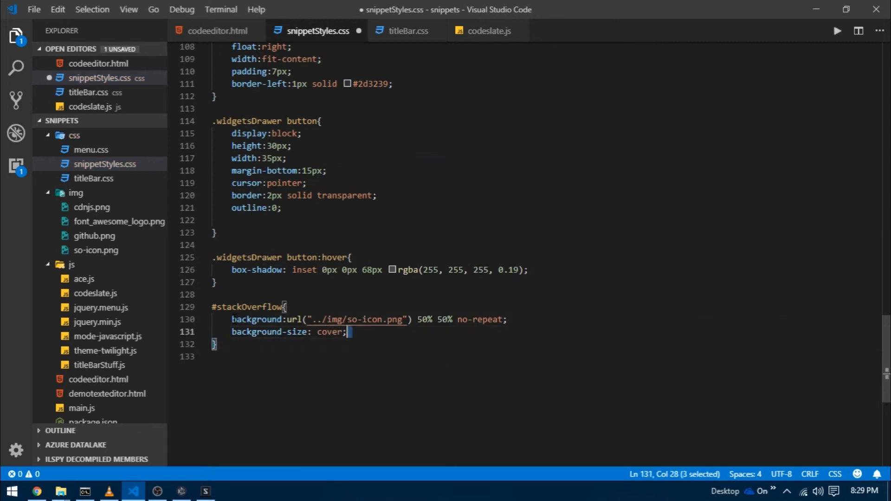
key("enter")
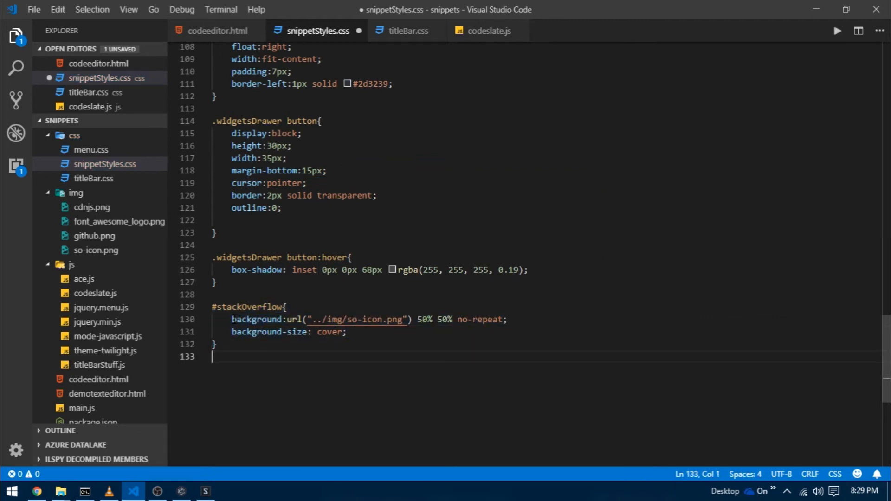
type("#fontaw")
type("#github{")
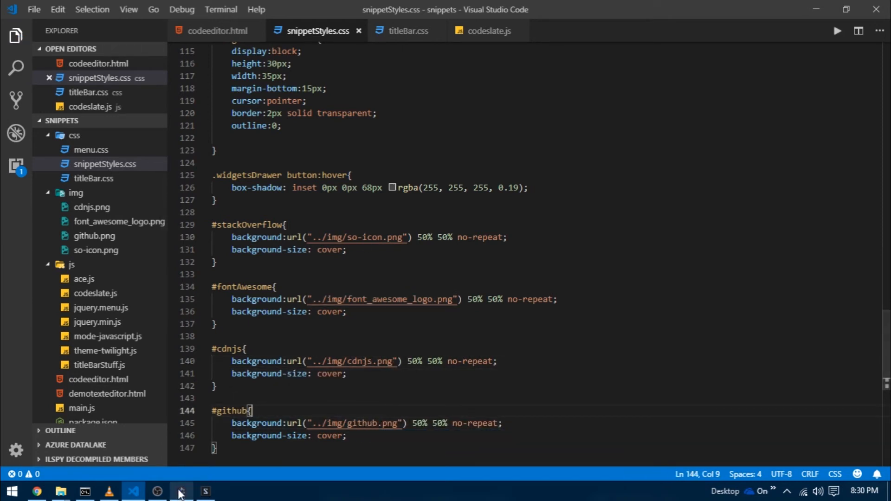
In Snippets, type console.log("This is something new"); into the editor.
left_click(181, 492)
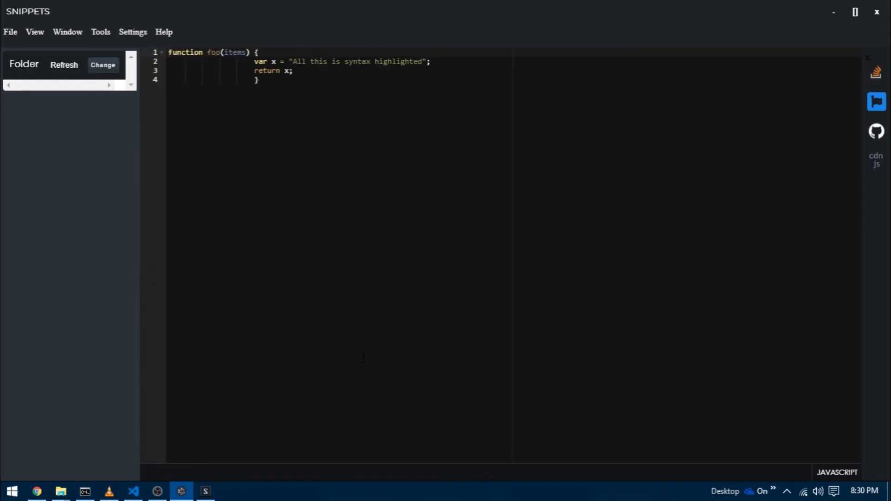
mouse_move(876, 160)
type("console")
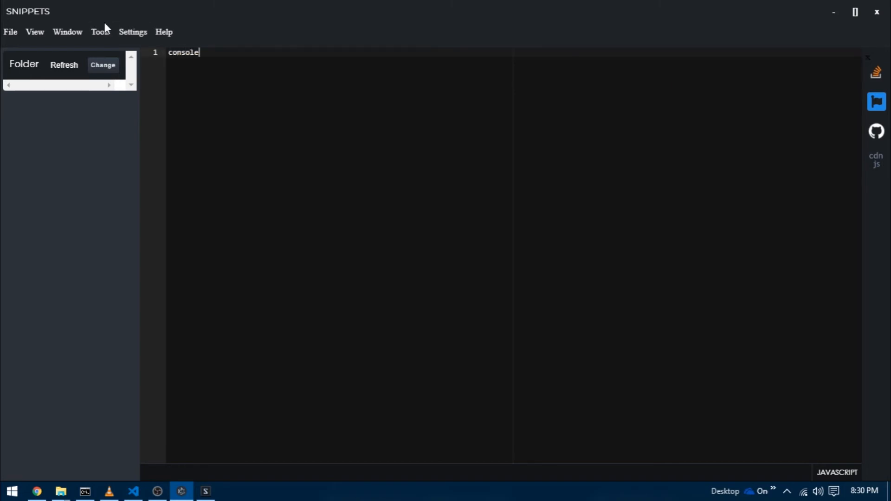
type(".log();")
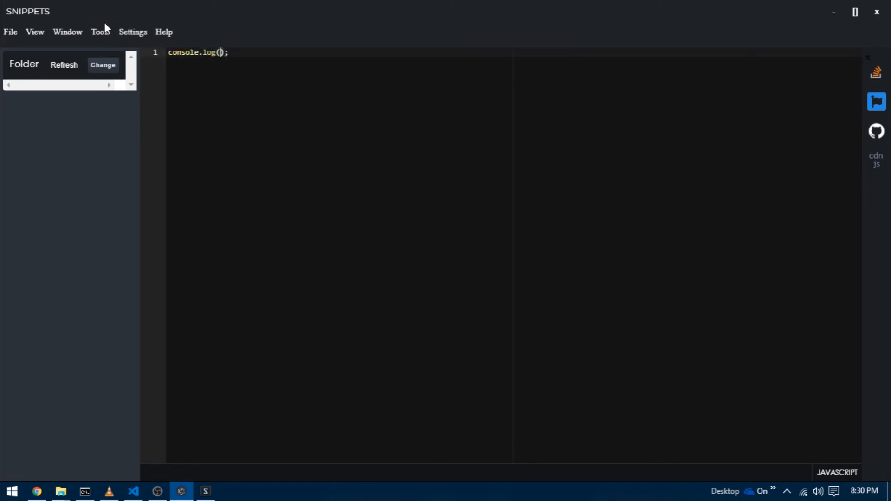
type("\"thgis \"")
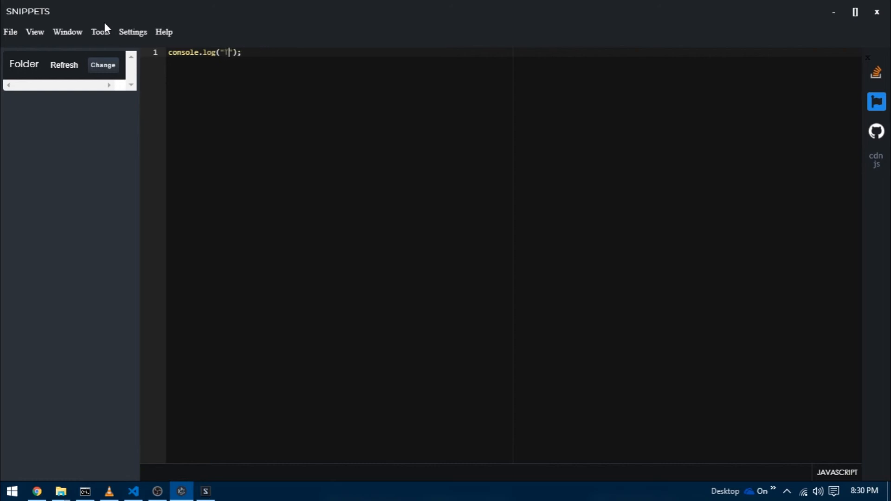
type("This is something ne")
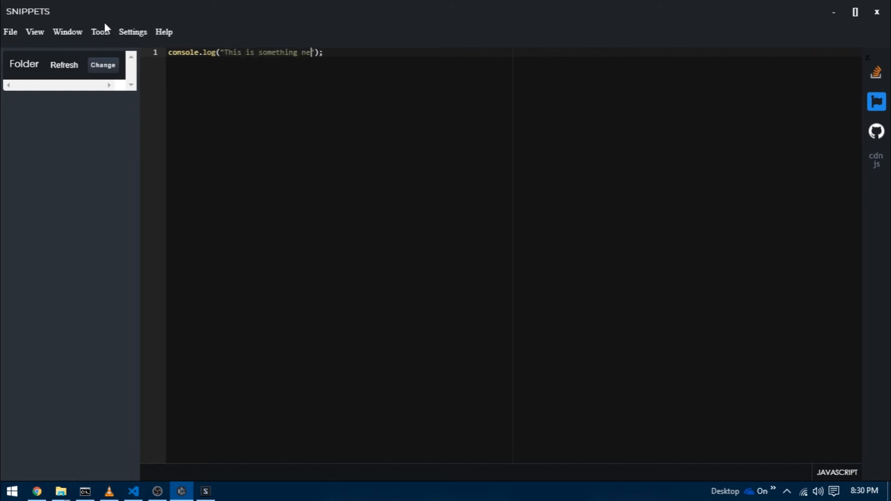
type("w")
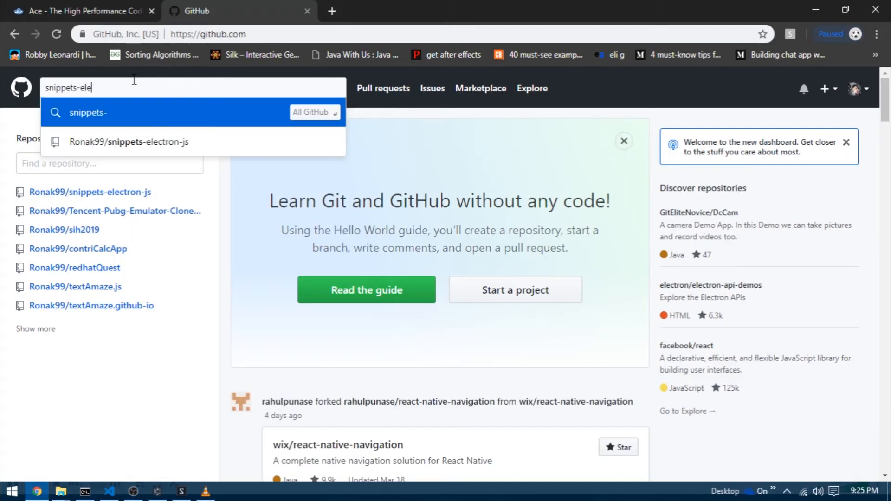
Open the snippets-electron-js repo on GitHub on the Part-8-Integrating-ace.js branch.
left_click(129, 141)
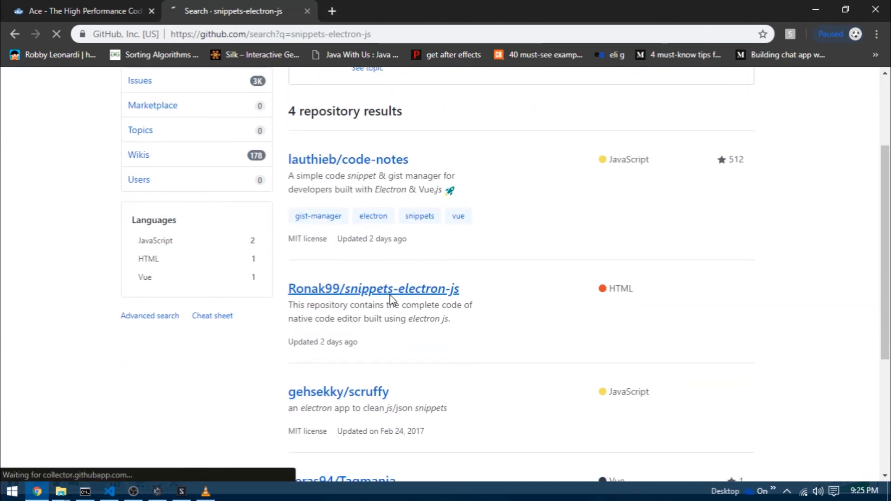
left_click(373, 289)
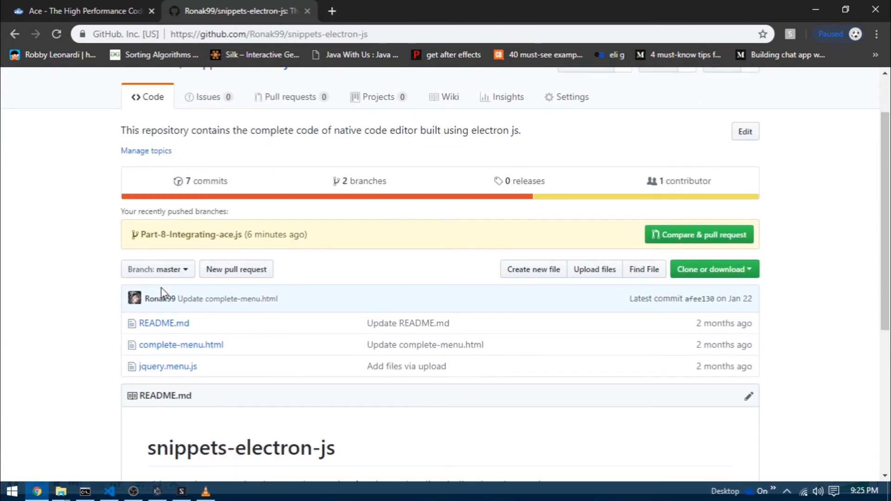
left_click(158, 269)
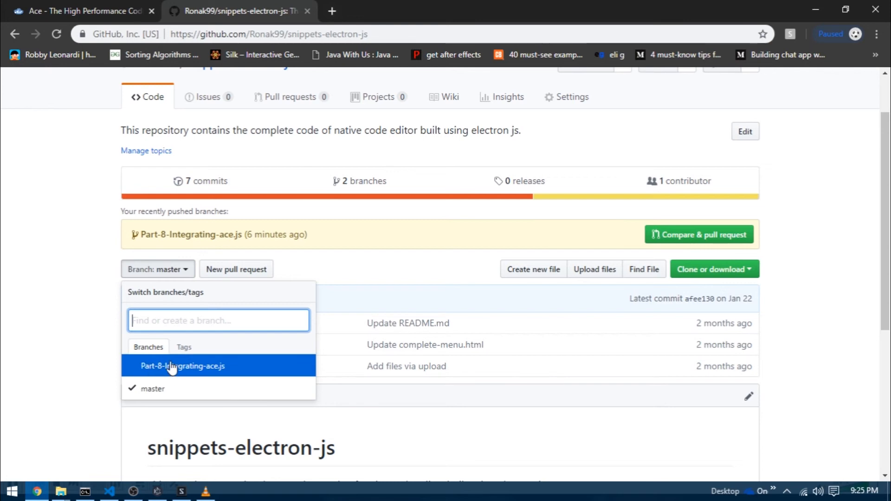
left_click(182, 366)
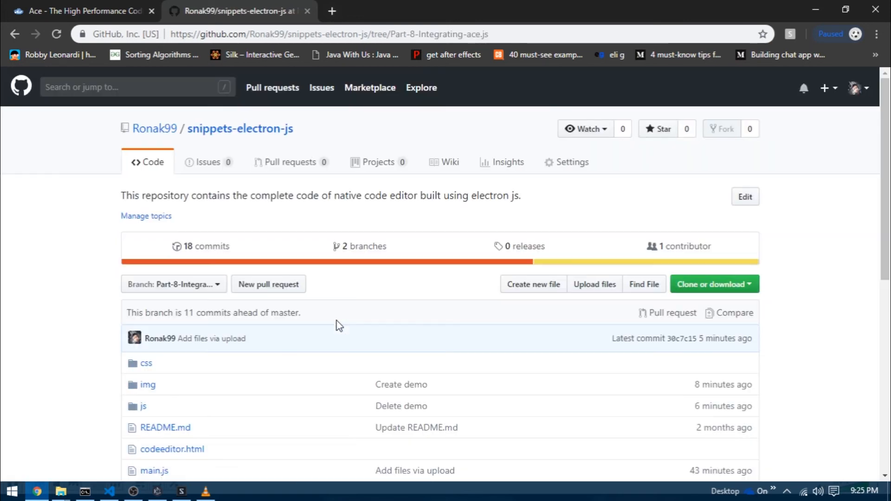
Browse the repo's js folder, then open codeslate.js back in VS Code.
scroll("down", 3)
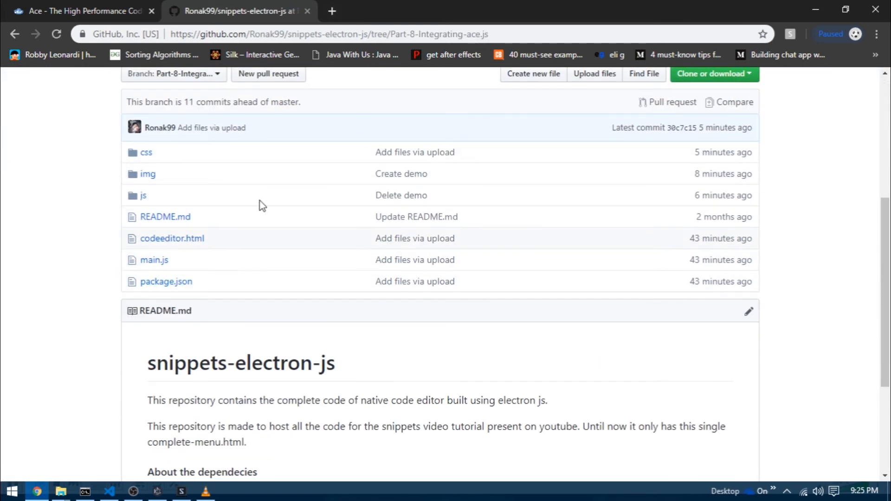
mouse_move(147, 173)
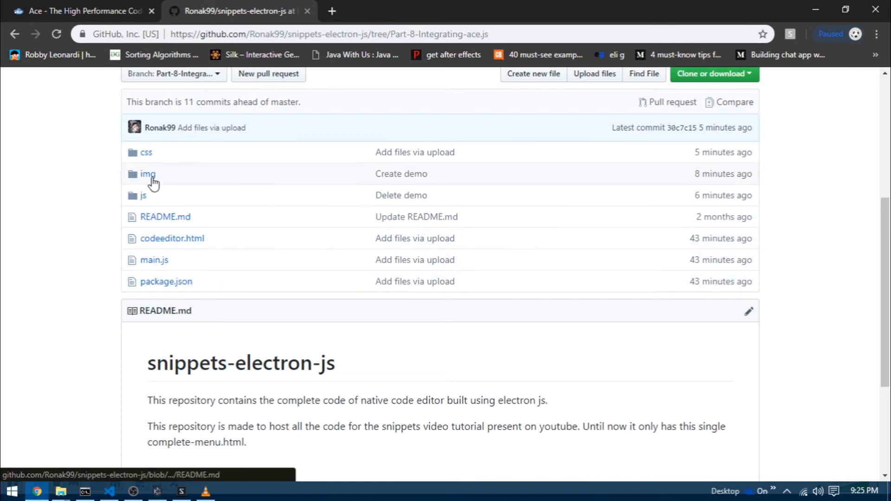
mouse_move(143, 195)
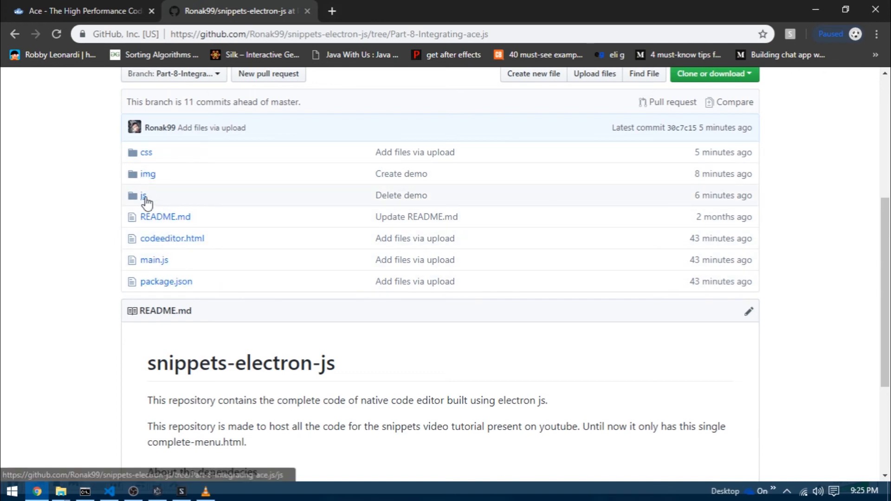
left_click(143, 195)
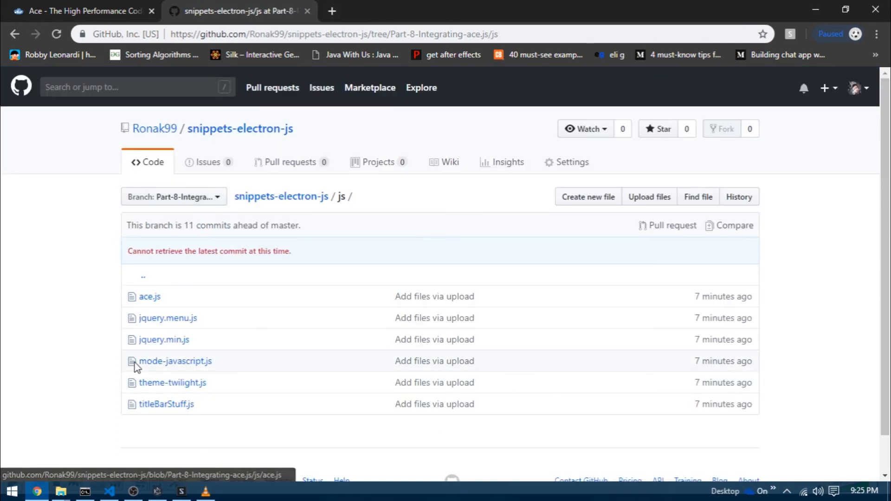
mouse_move(80, 350)
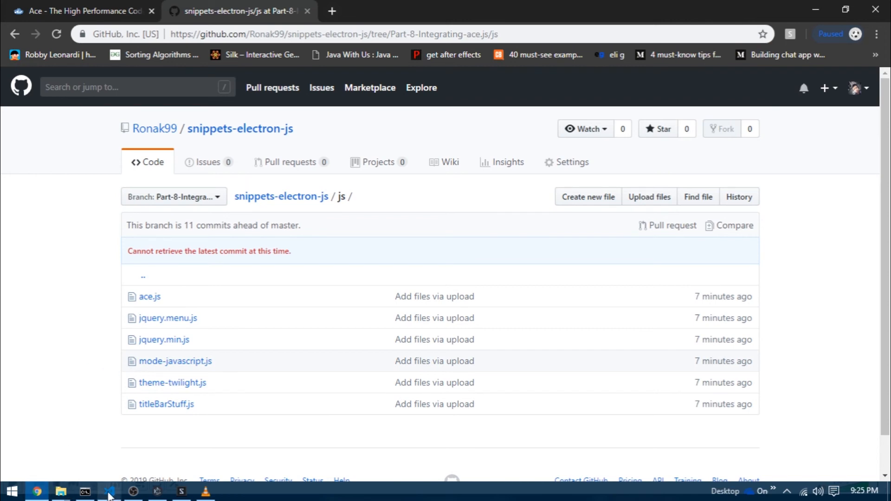
left_click(109, 491)
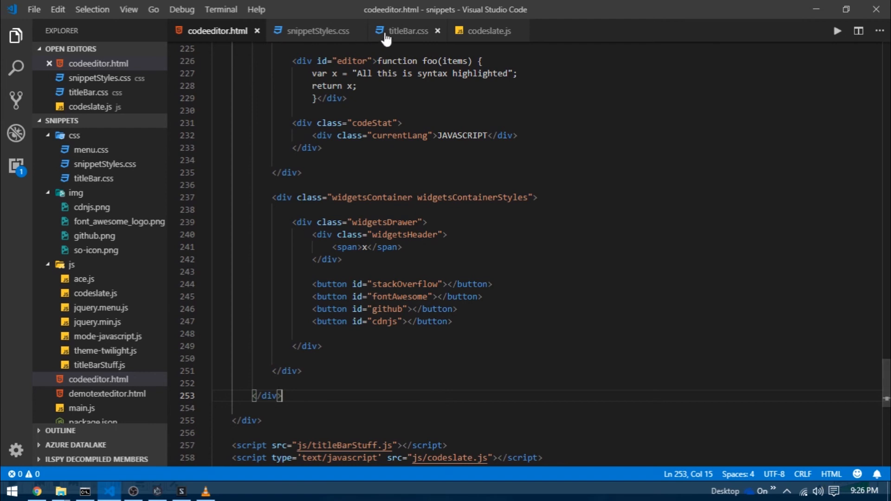
left_click(488, 31)
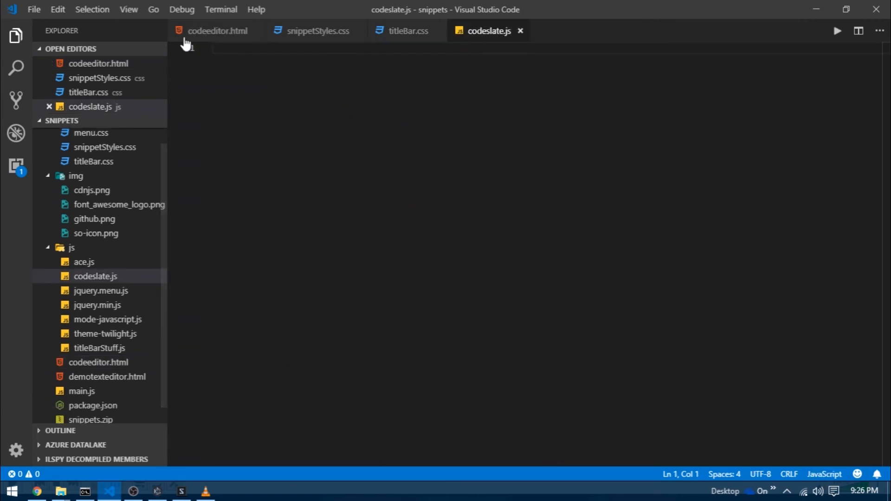